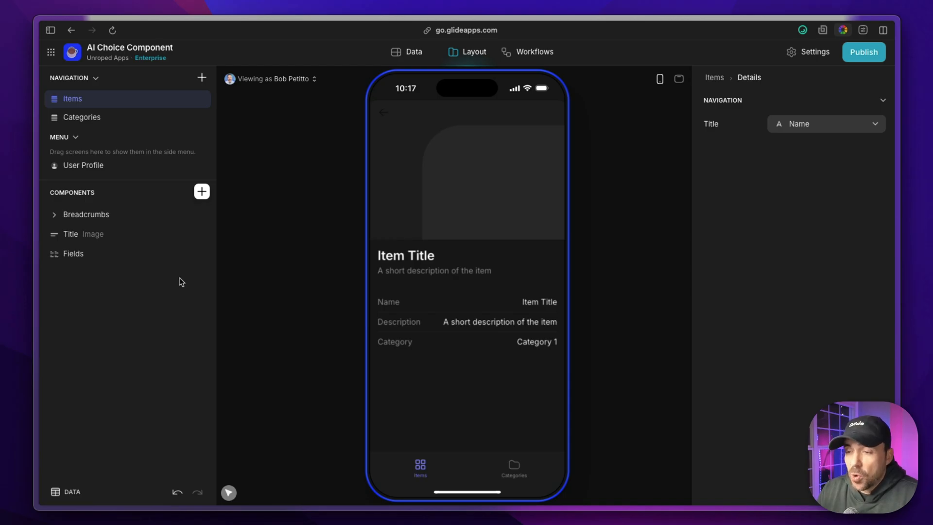
Add a Choice component saving to Category from Categories as chips, then pick Category 3
left_click(201, 191)
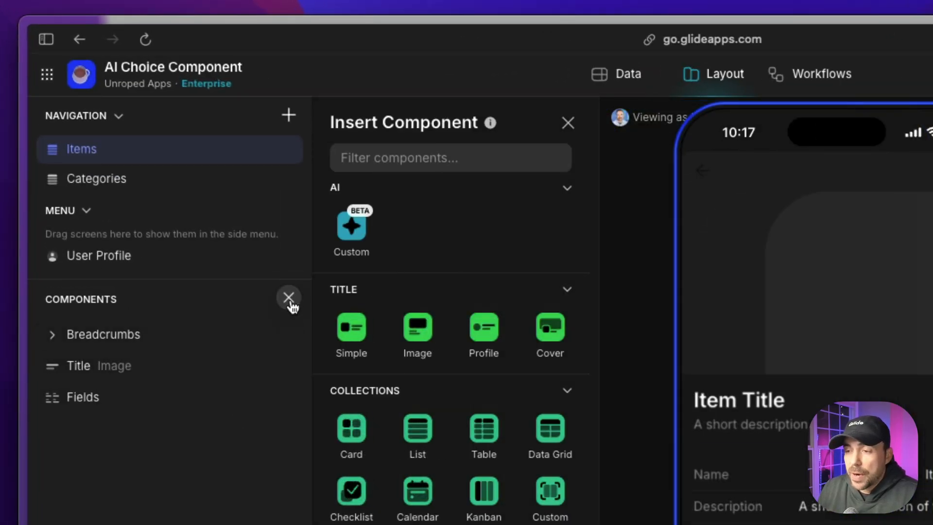
type("cho")
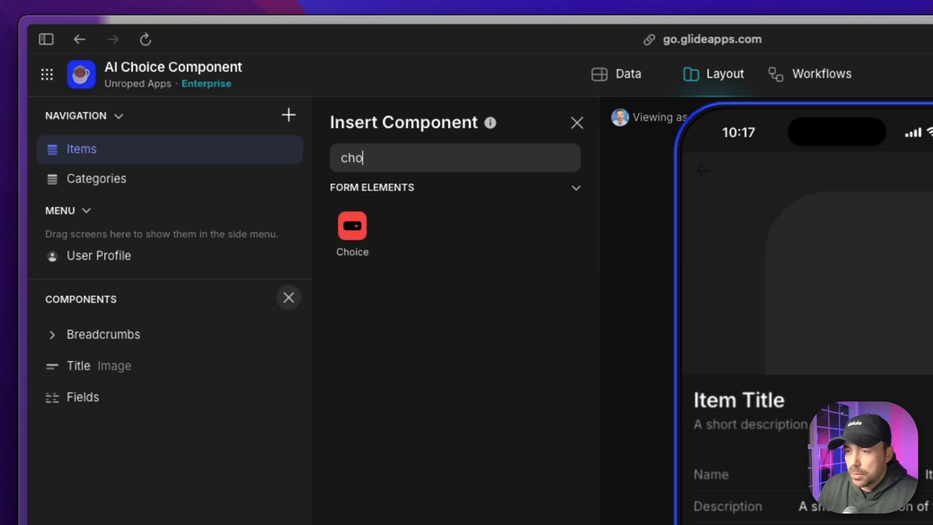
left_click(351, 226)
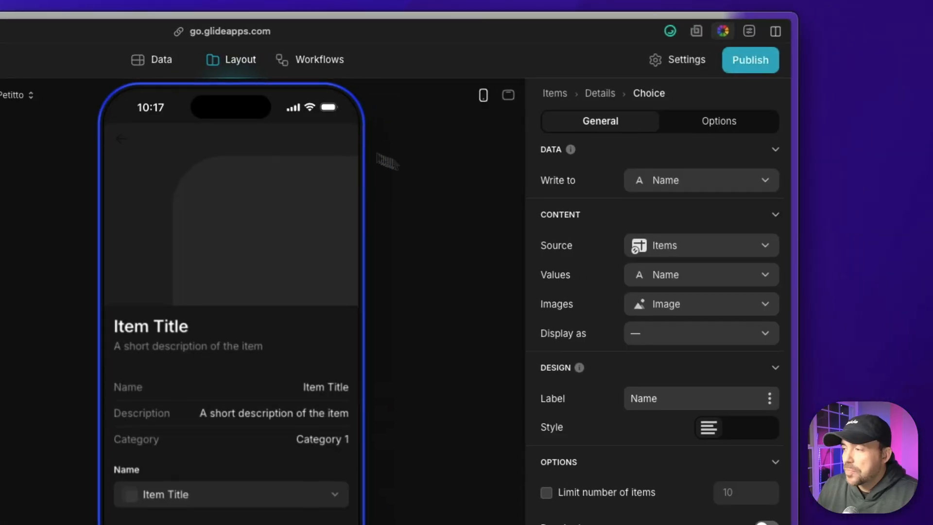
left_click(700, 180)
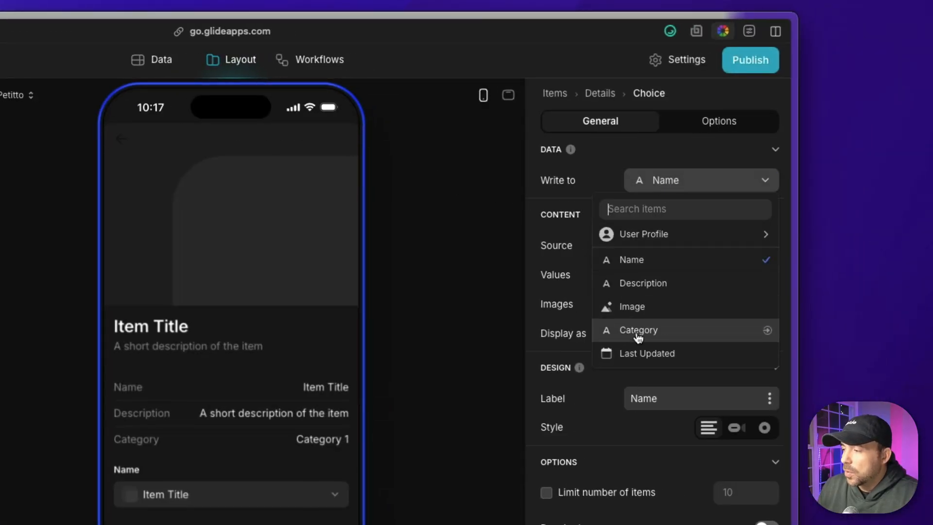
left_click(637, 330)
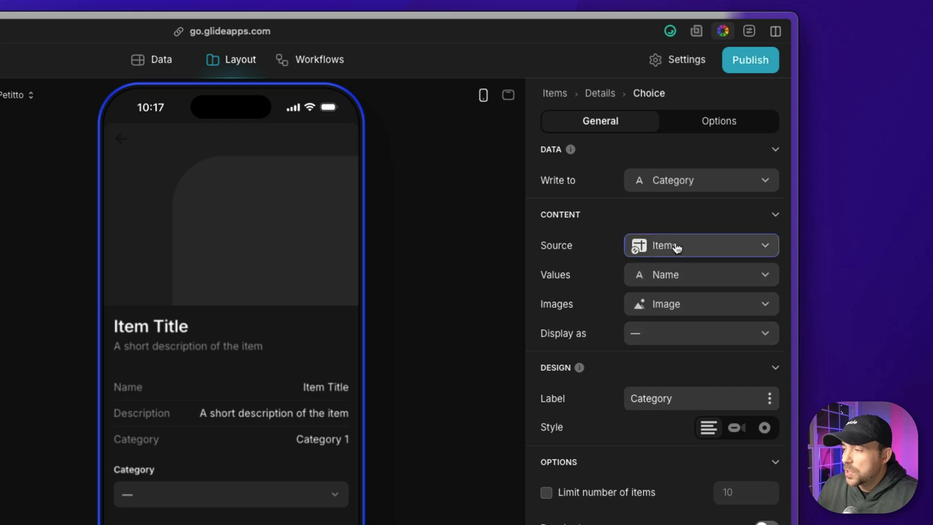
left_click(700, 245)
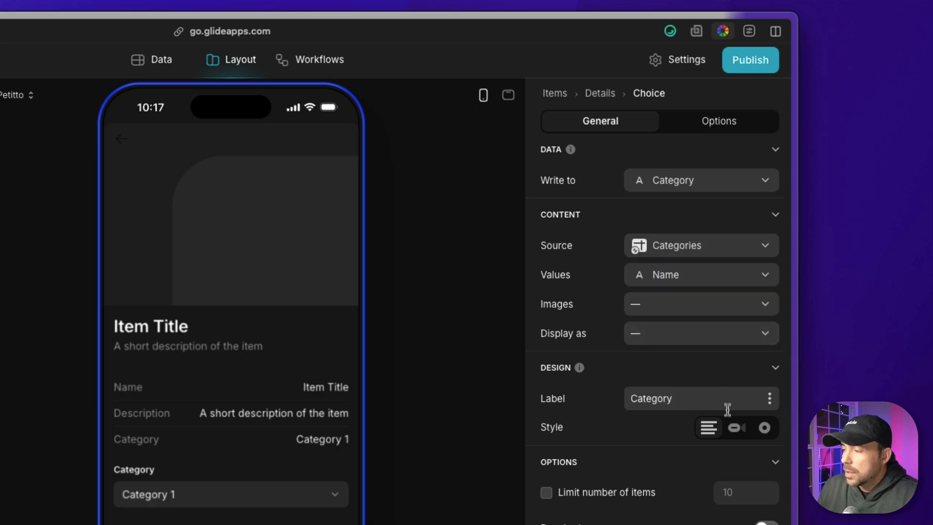
left_click(736, 427)
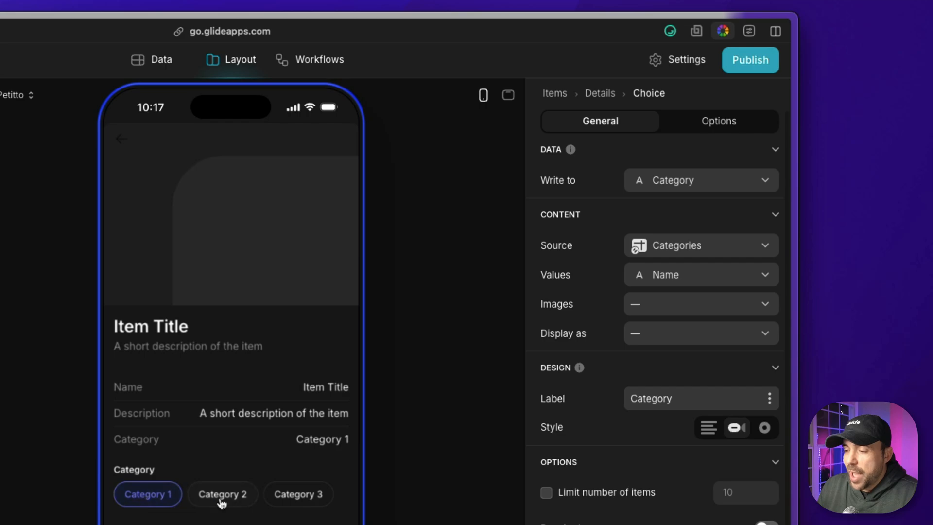
left_click(298, 493)
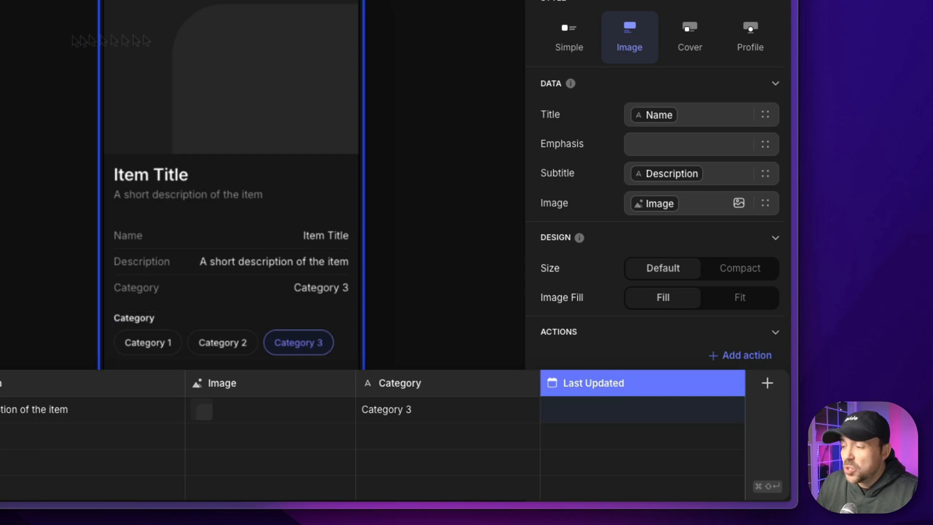
mouse_move(581, 401)
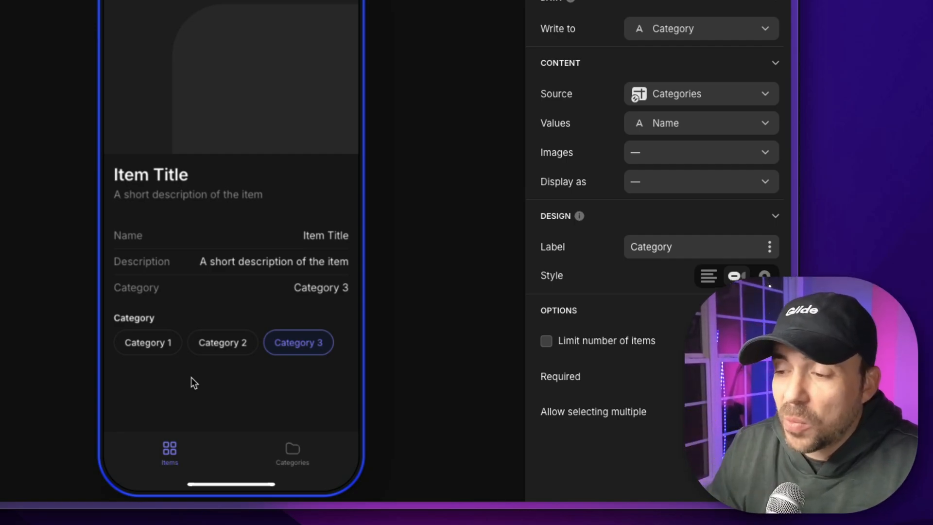
mouse_move(357, 341)
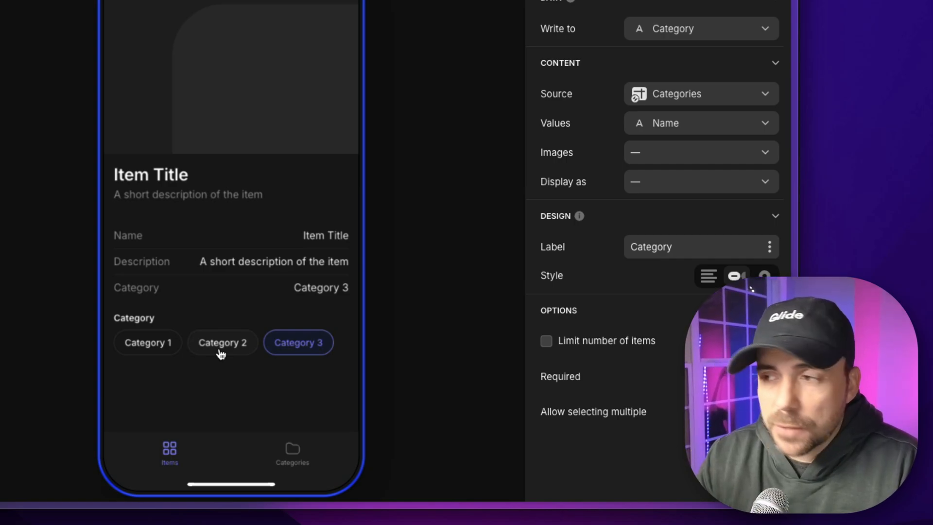
mouse_move(176, 351)
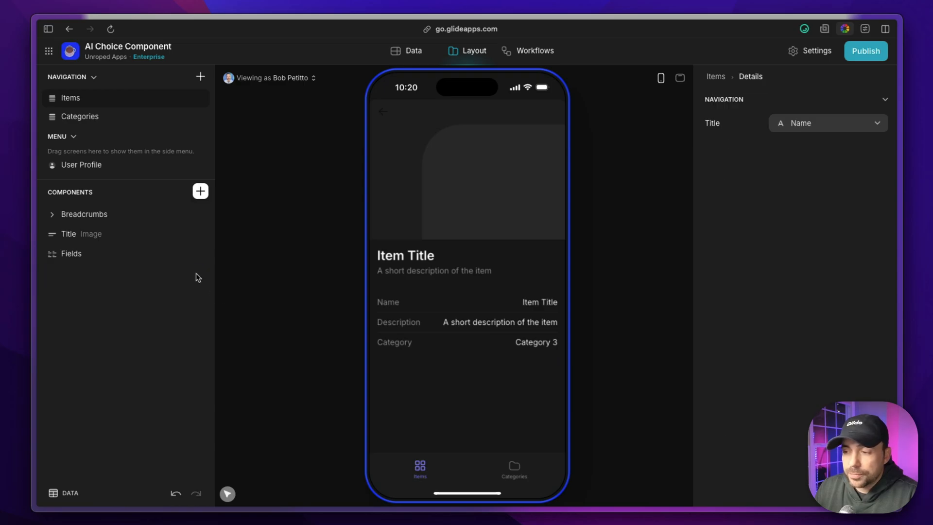
Add an AI Custom (Beta) component to the Items details screen
left_click(200, 190)
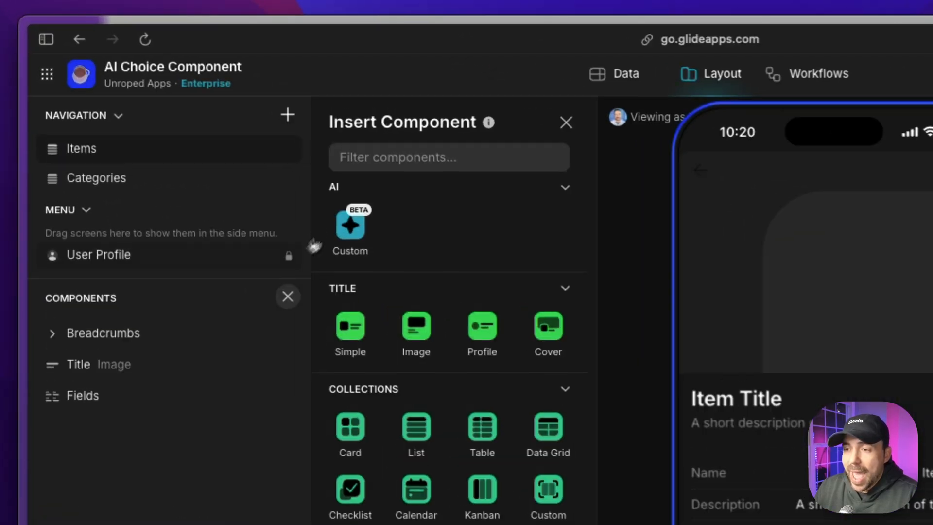
left_click(349, 229)
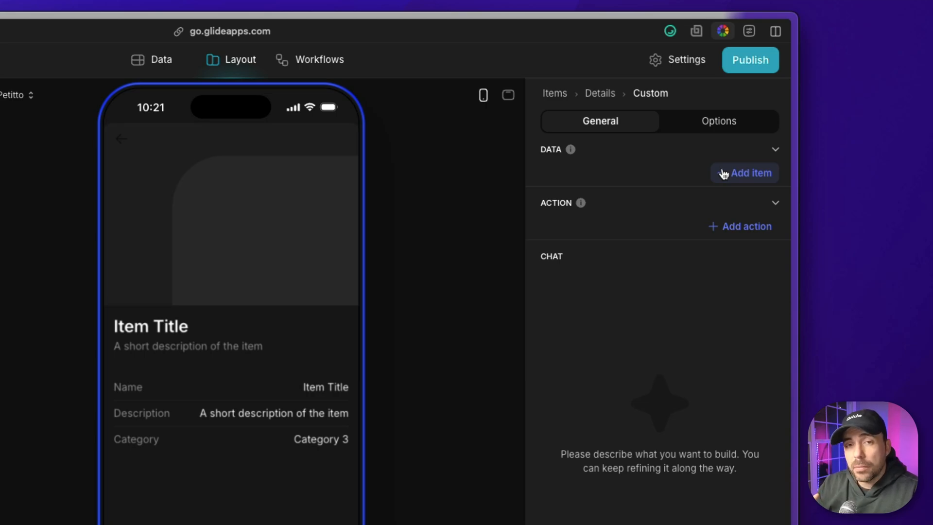
mouse_move(739, 226)
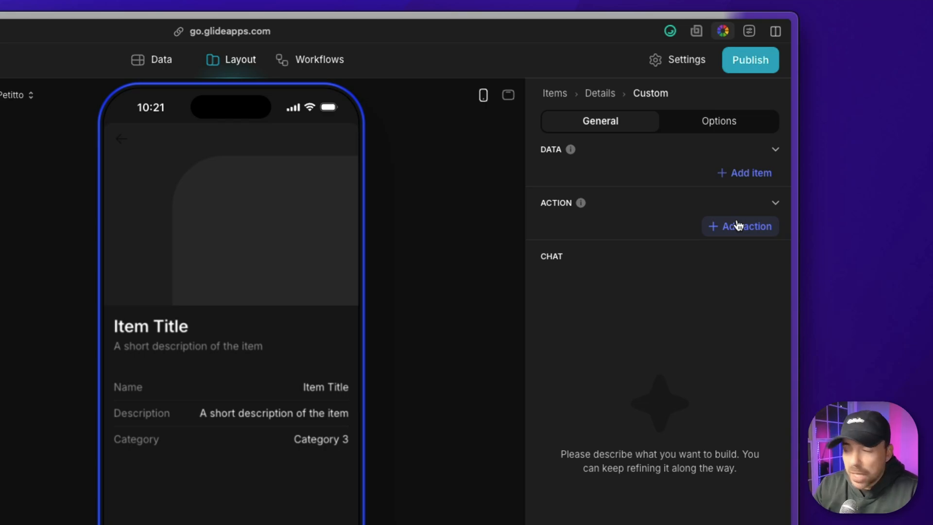
mouse_move(554, 267)
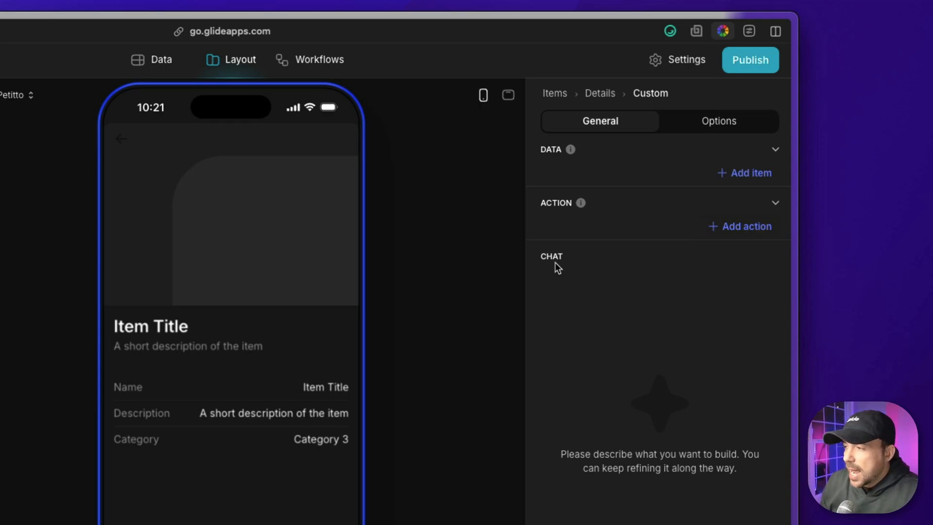
mouse_move(551, 164)
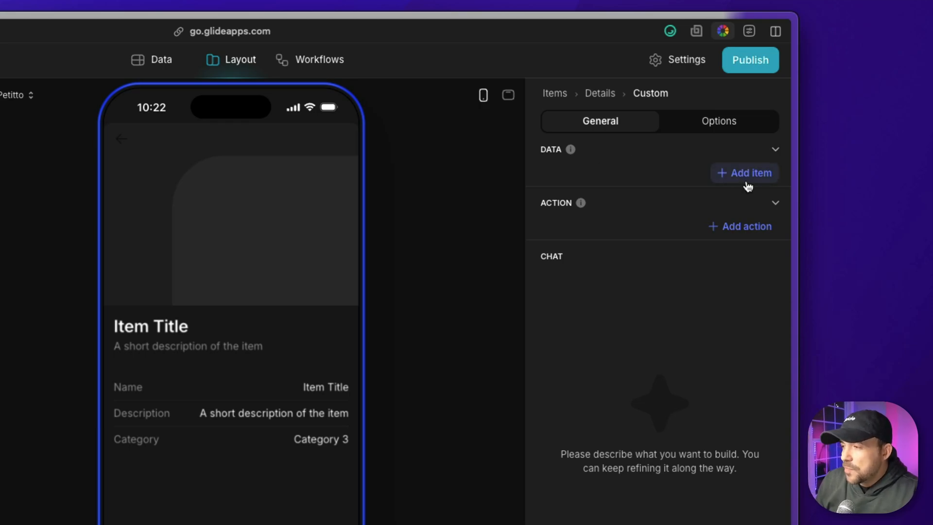
Add two data items to the Custom component, bound to Category and Last Updated
left_click(744, 172)
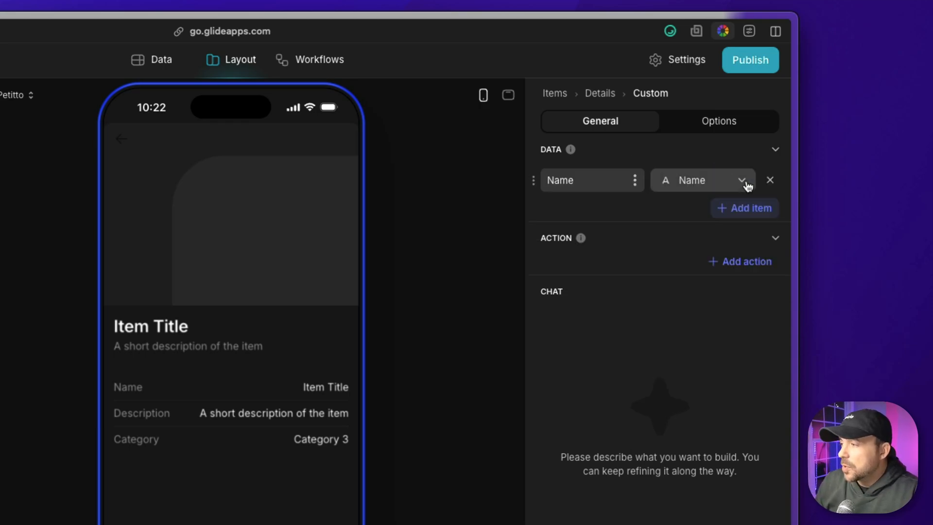
left_click(744, 207)
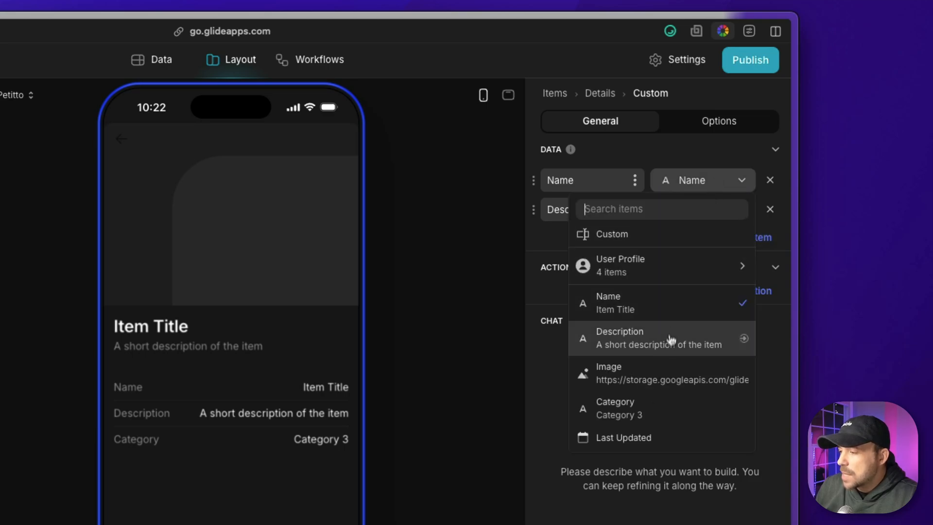
mouse_move(629, 416)
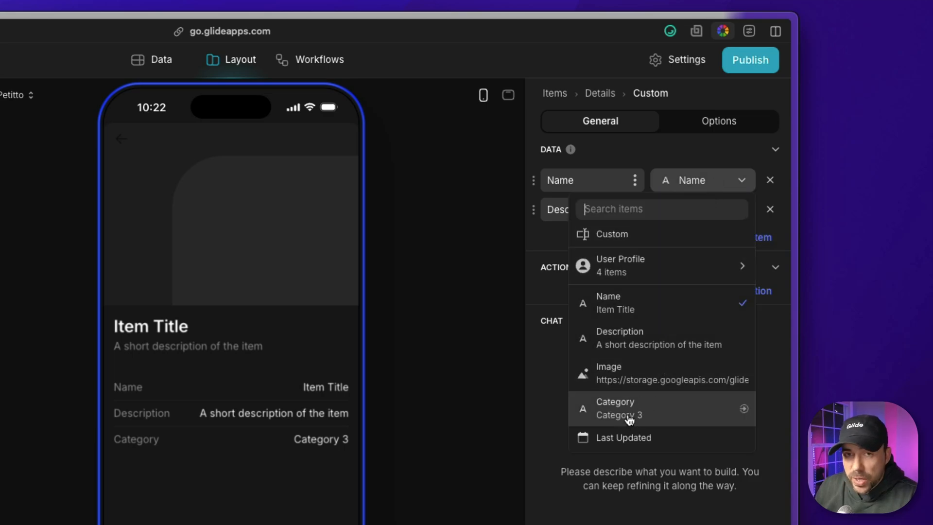
left_click(614, 408)
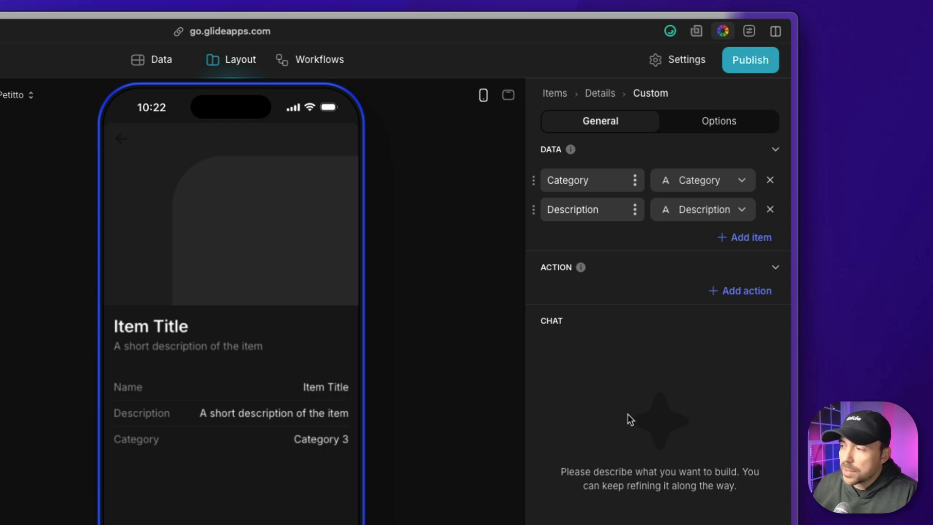
mouse_move(659, 291)
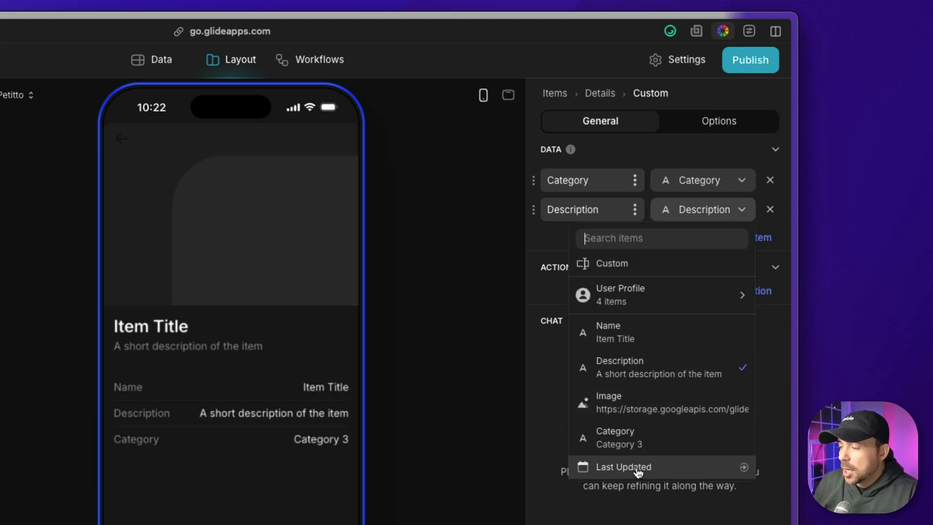
left_click(623, 466)
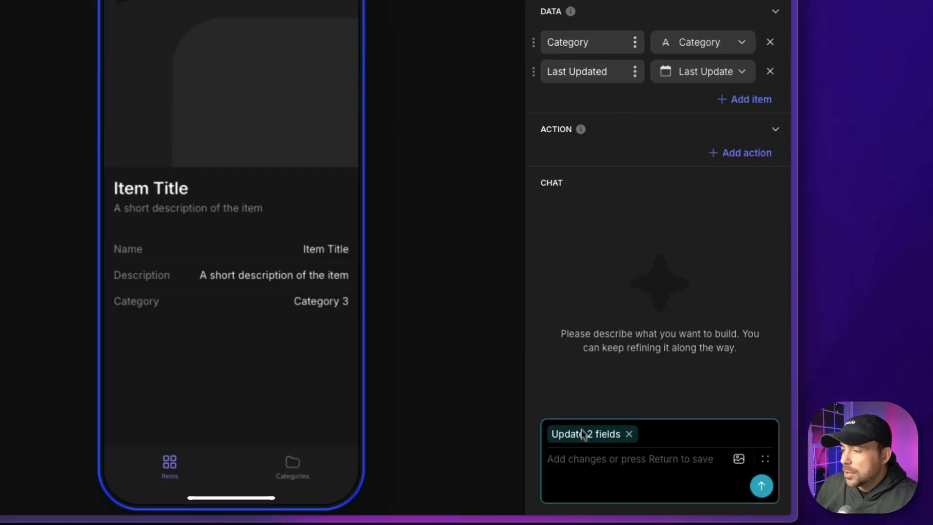
mouse_move(583, 442)
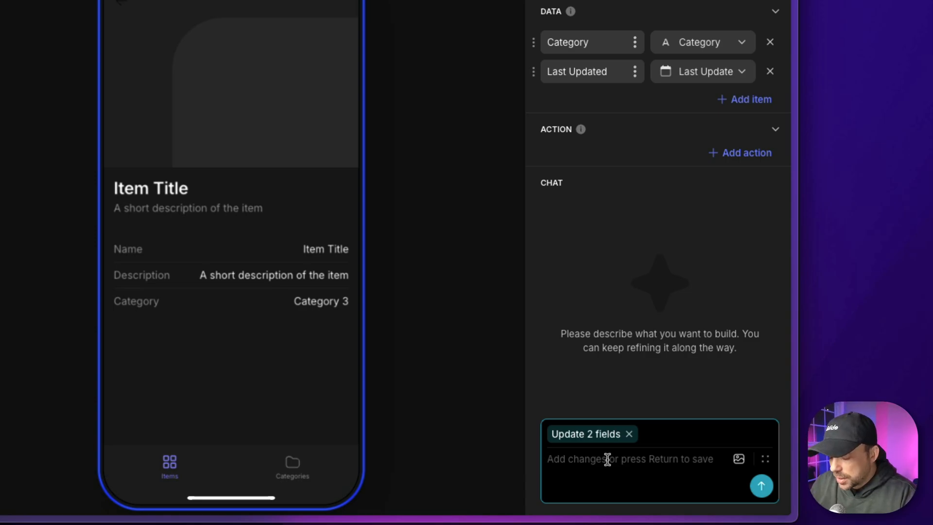
Ask the AI for a chip-style choice component with Category 1, Category 2, Category 3
type("A s")
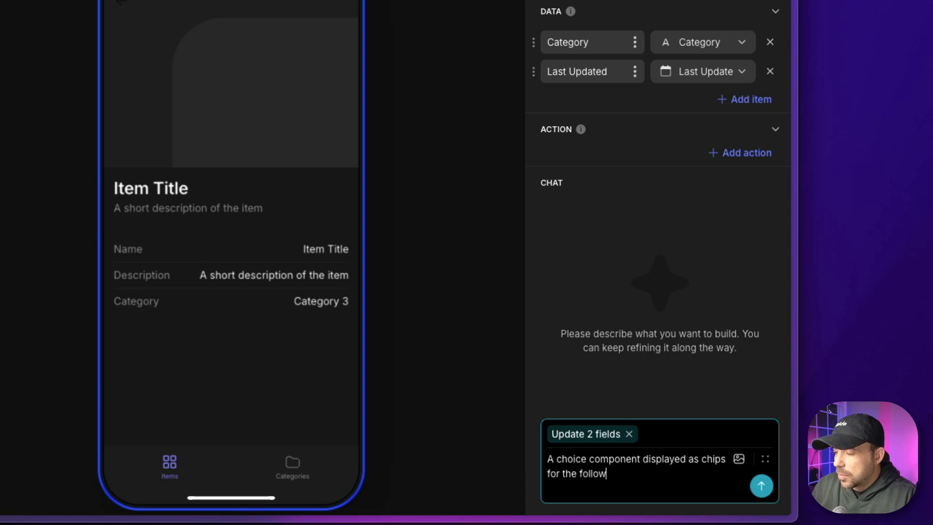
type("ing categories.")
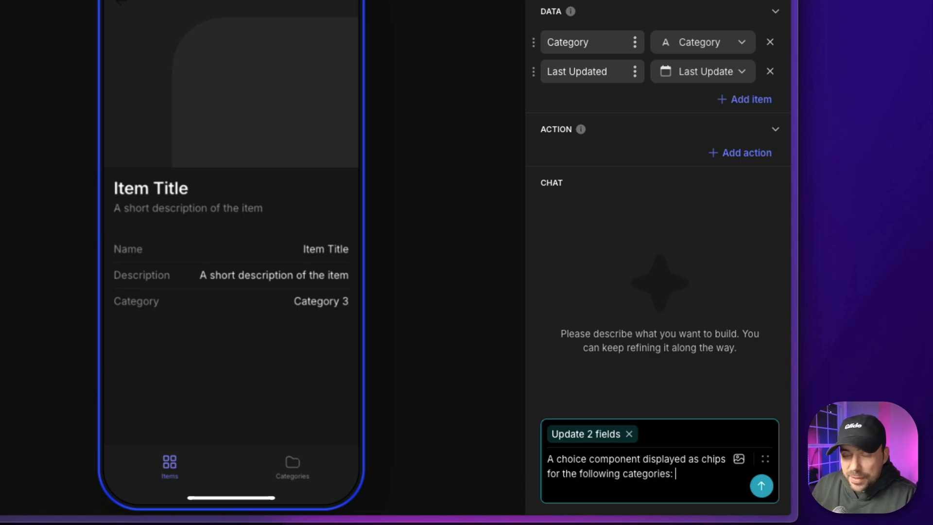
type("Category 1")
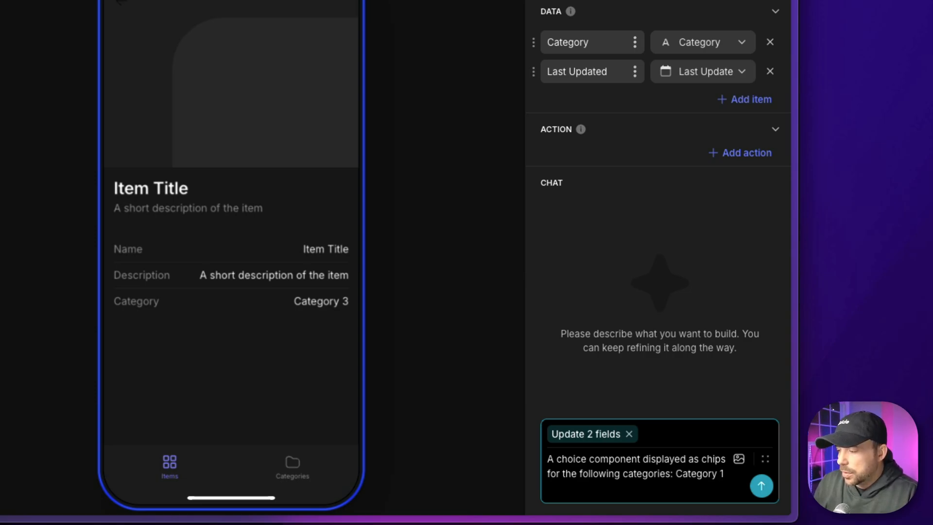
type(", Category 2, Category 3")
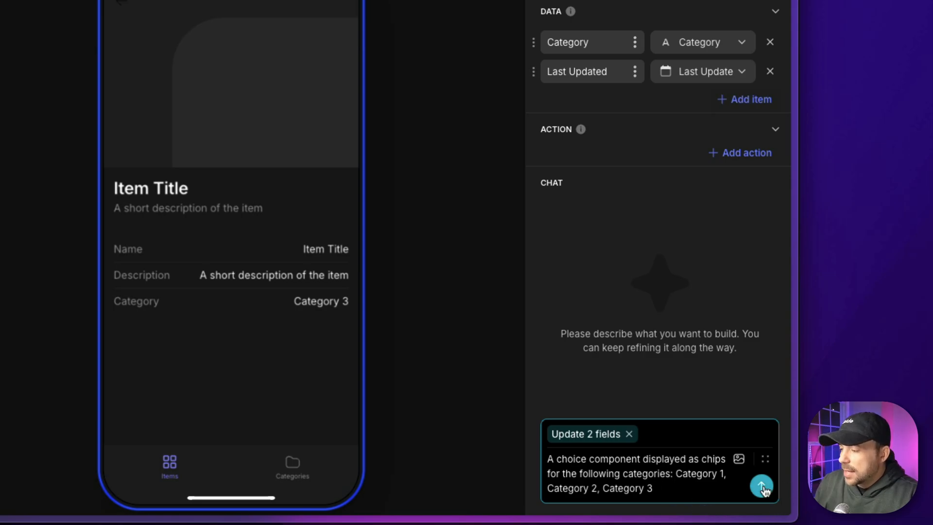
left_click(761, 487)
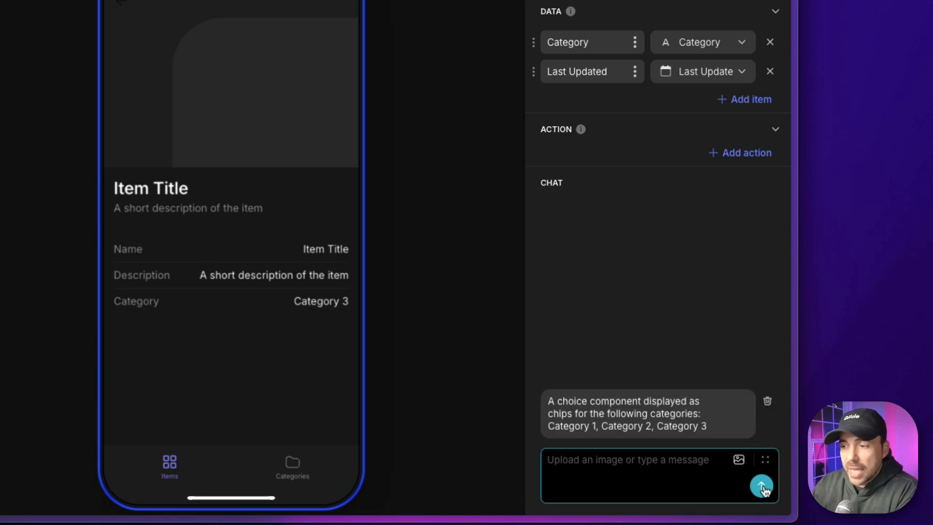
left_click(761, 485)
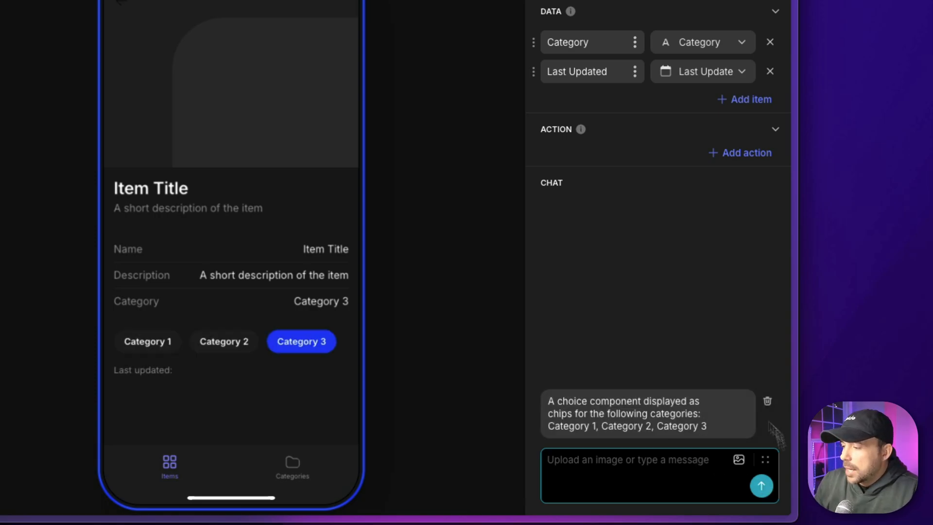
mouse_move(146, 341)
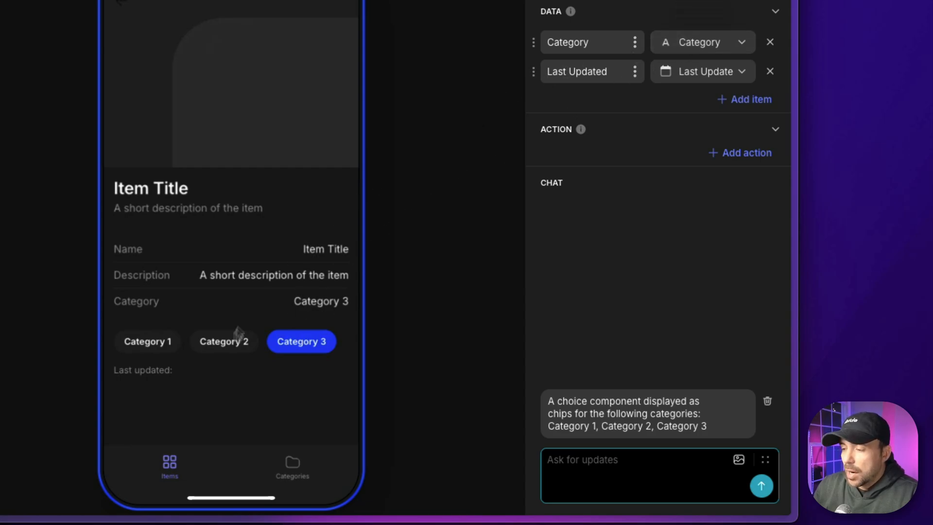
left_click(224, 341)
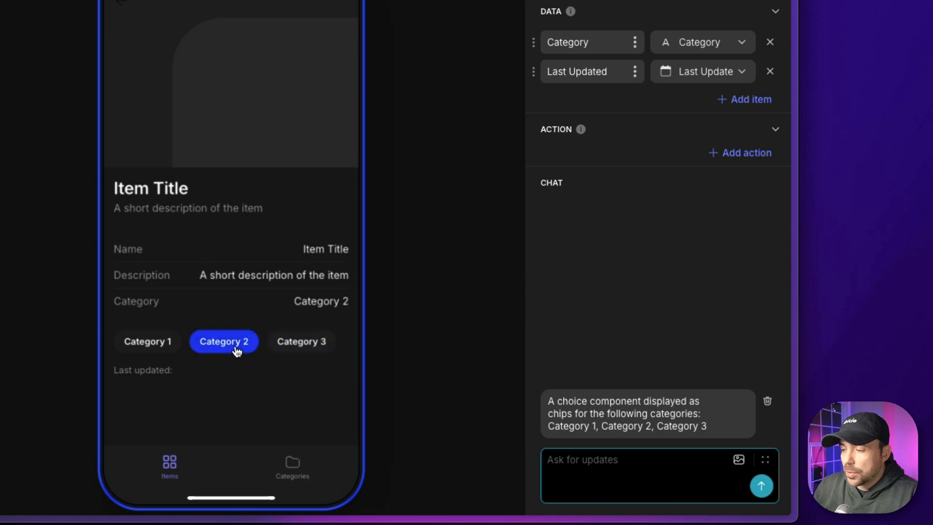
left_click(147, 341)
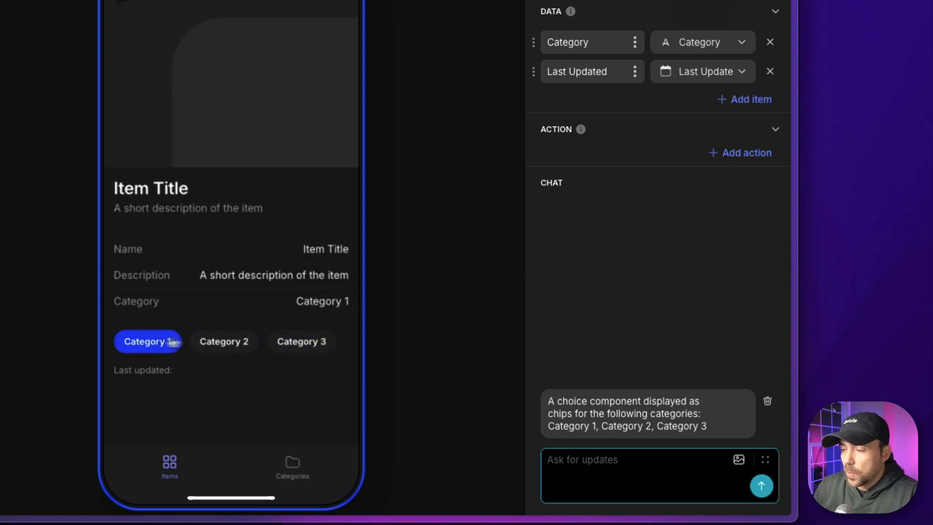
left_click(223, 341)
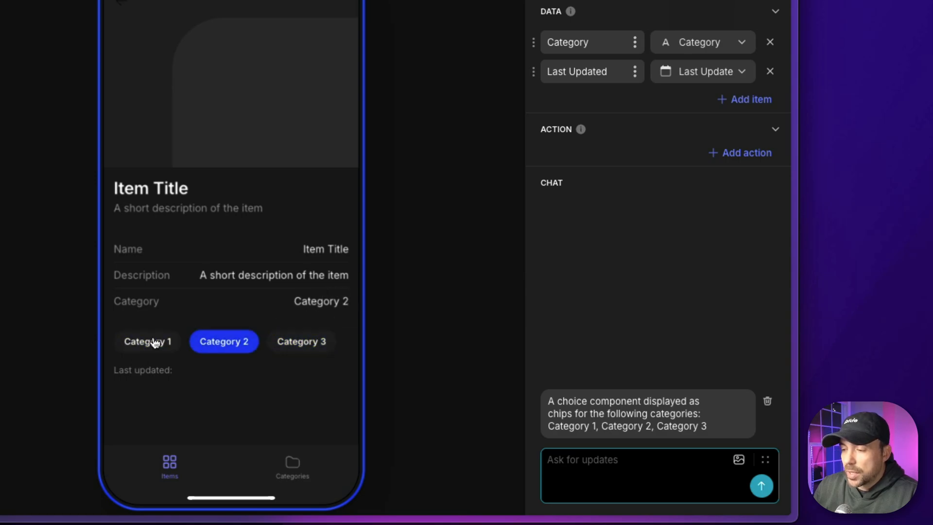
left_click(302, 341)
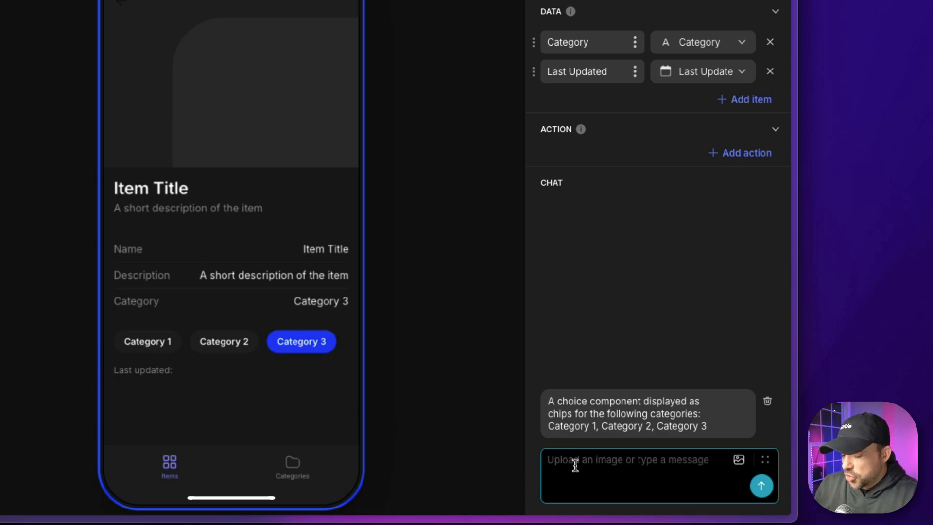
Ask the AI to write the current date and time to Last Updated on category click
type("When a")
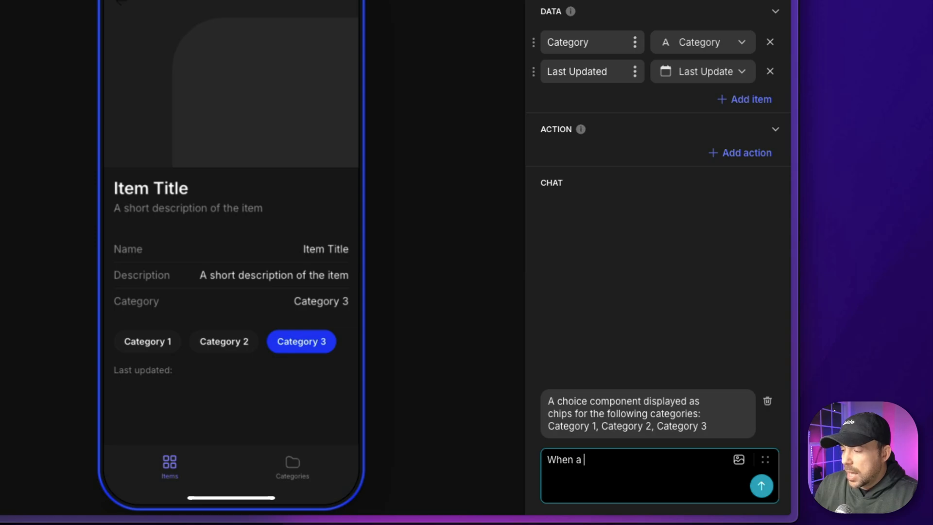
type("new category")
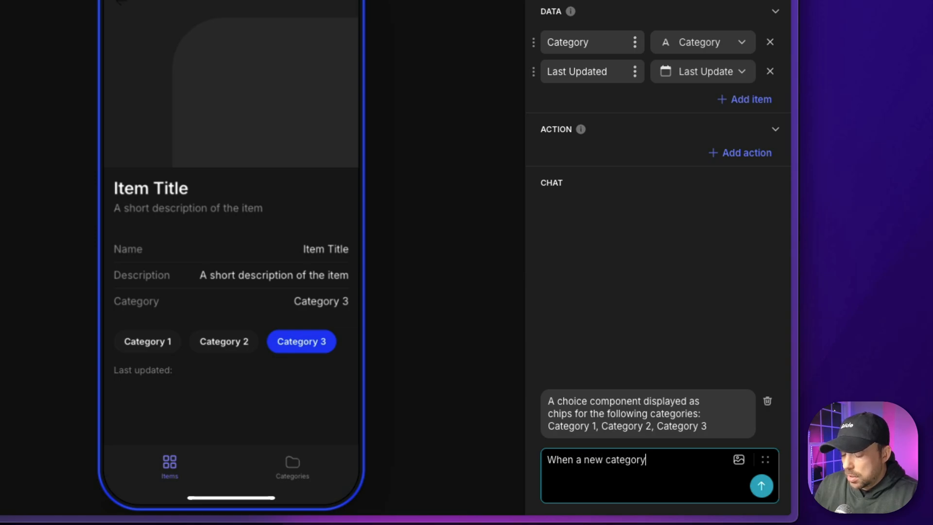
type("is clicked, also t")
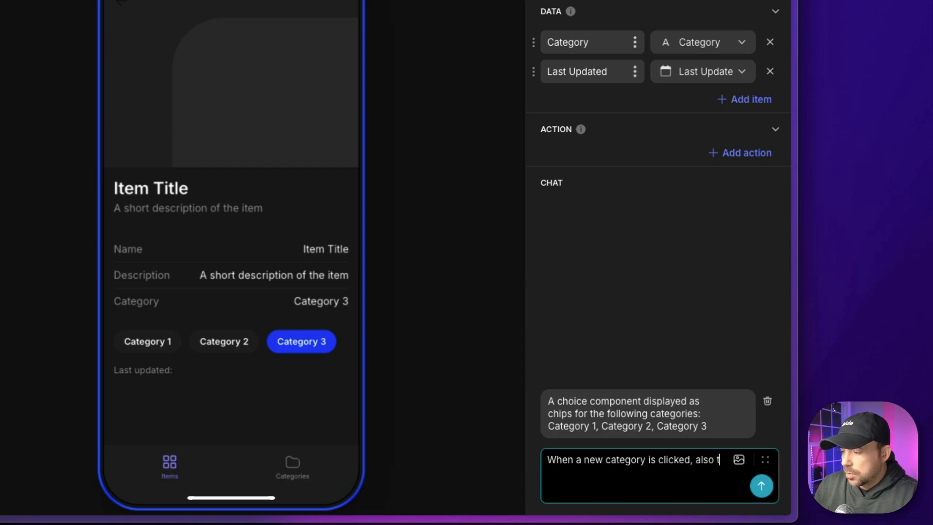
type("write the current date and time to the Last Updated f")
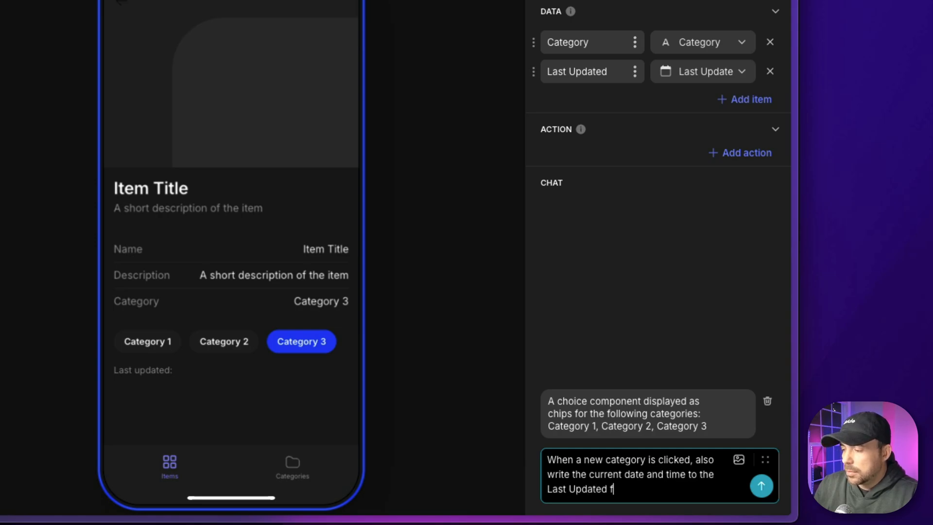
left_click(760, 485)
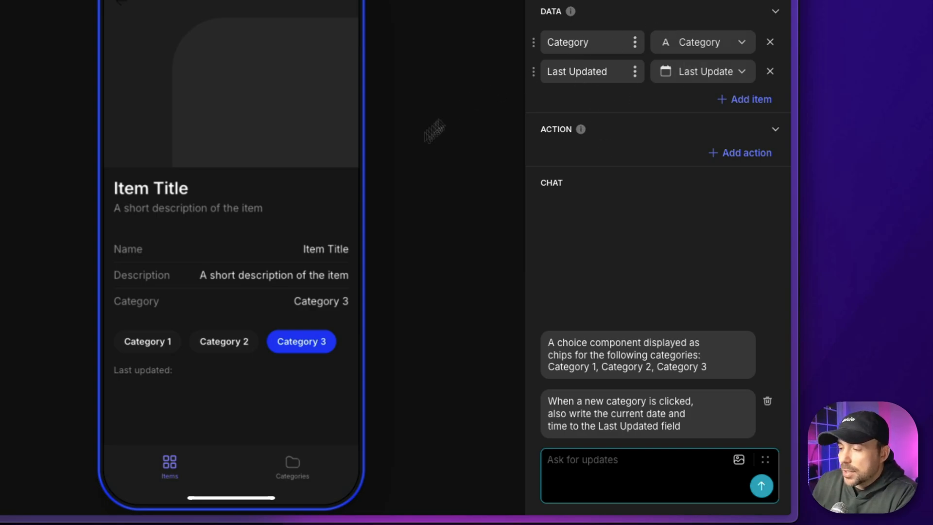
mouse_move(225, 339)
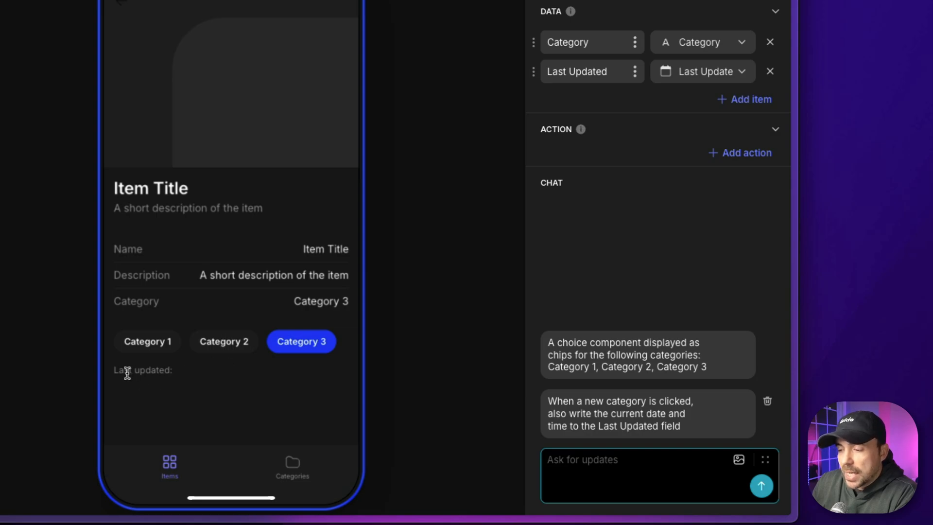
Test the chips by picking Category 2, Category 1, then Category 3 repeatedly
left_click(223, 367)
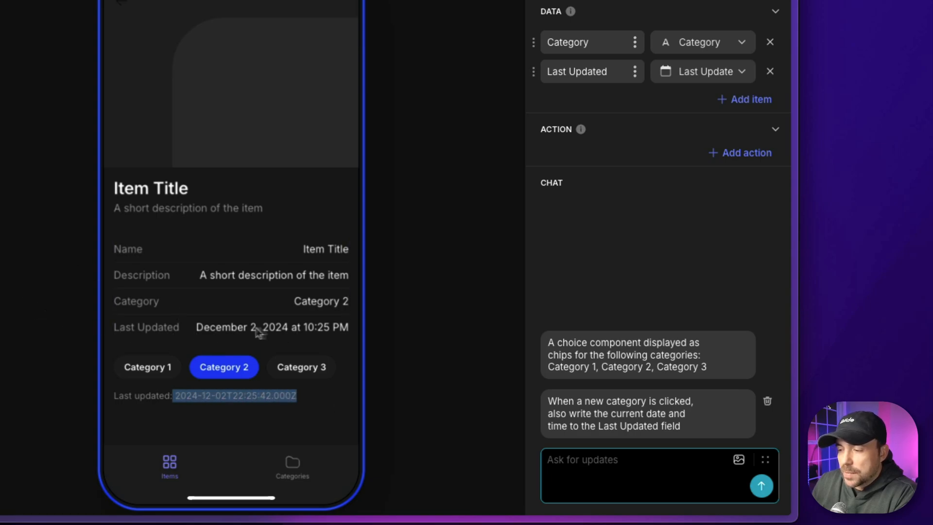
mouse_move(176, 366)
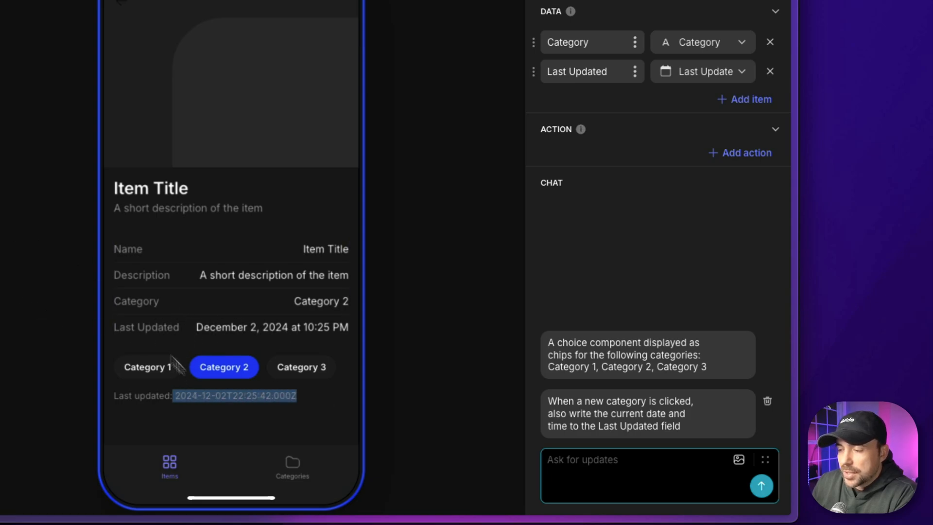
left_click(147, 366)
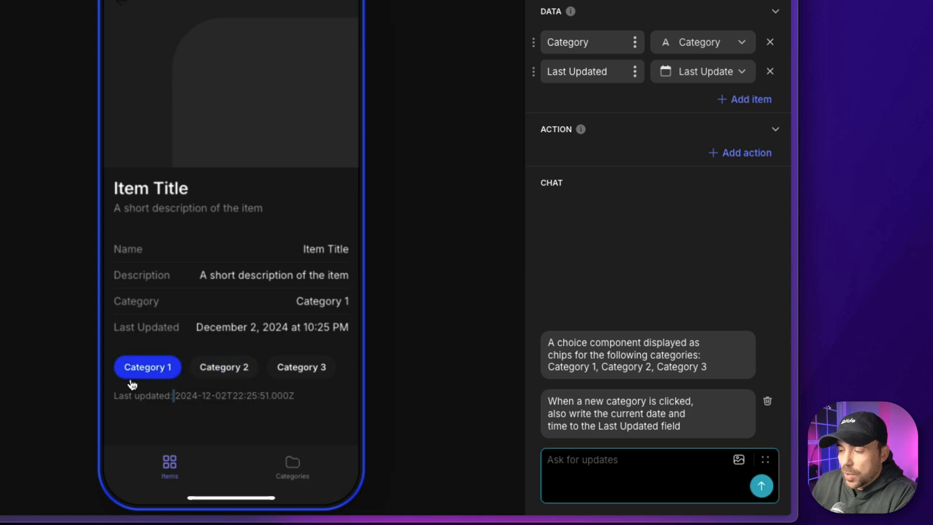
left_click(301, 367)
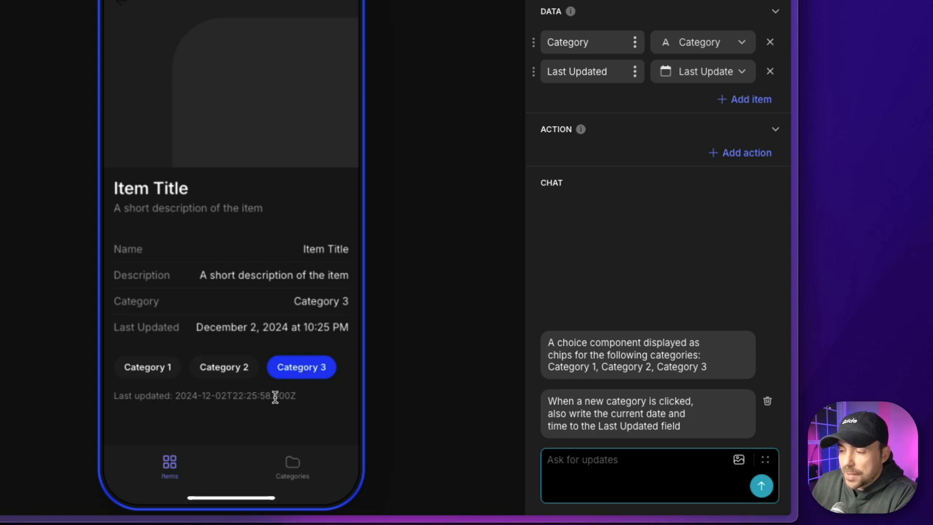
left_click(301, 366)
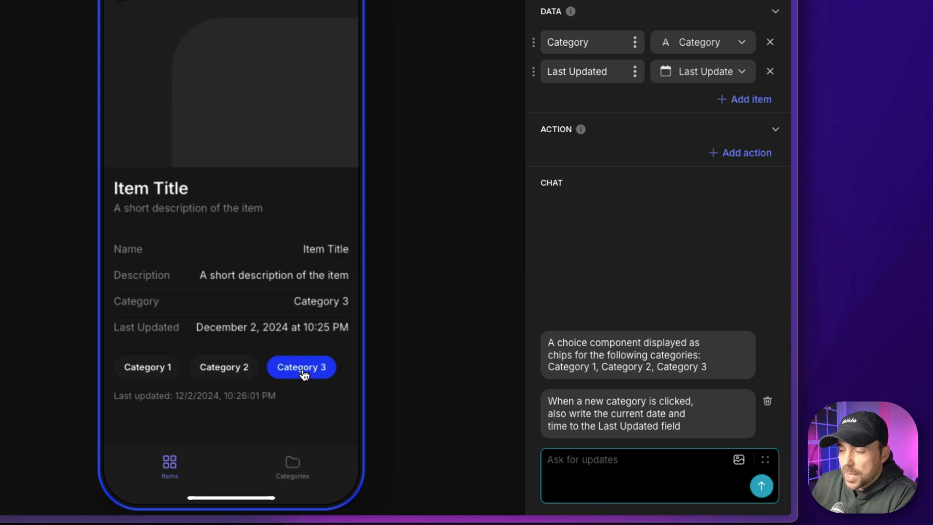
left_click(301, 366)
type("If the s")
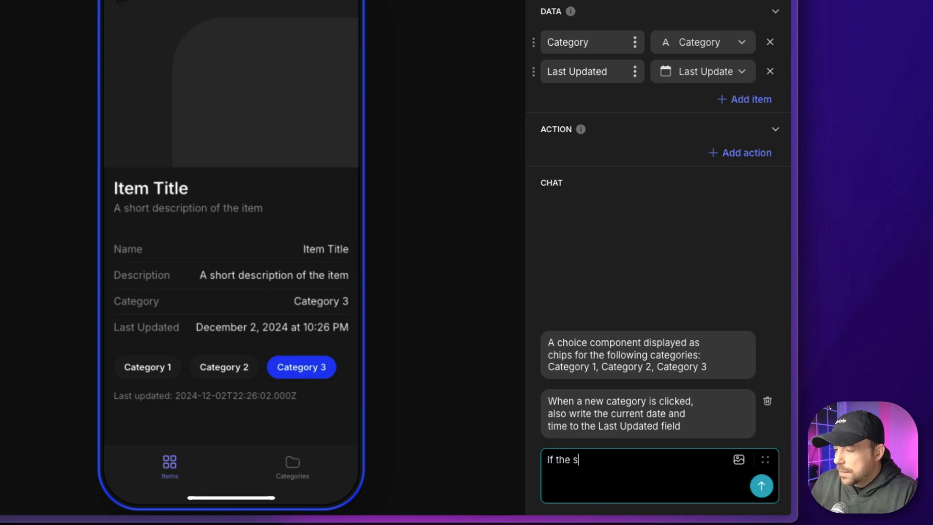
Ask the AI to skip updating Last Updated when the clicked category is already selected
type("item clicked matches the c")
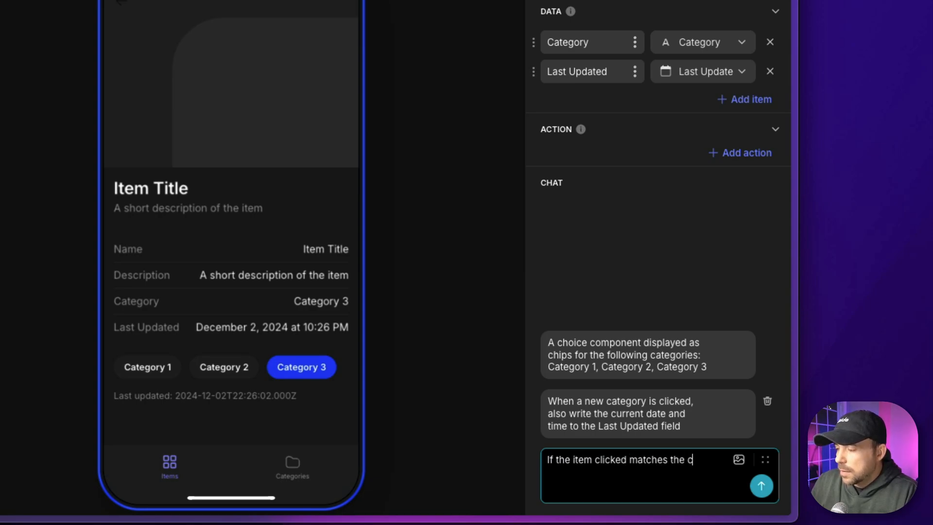
type("va")
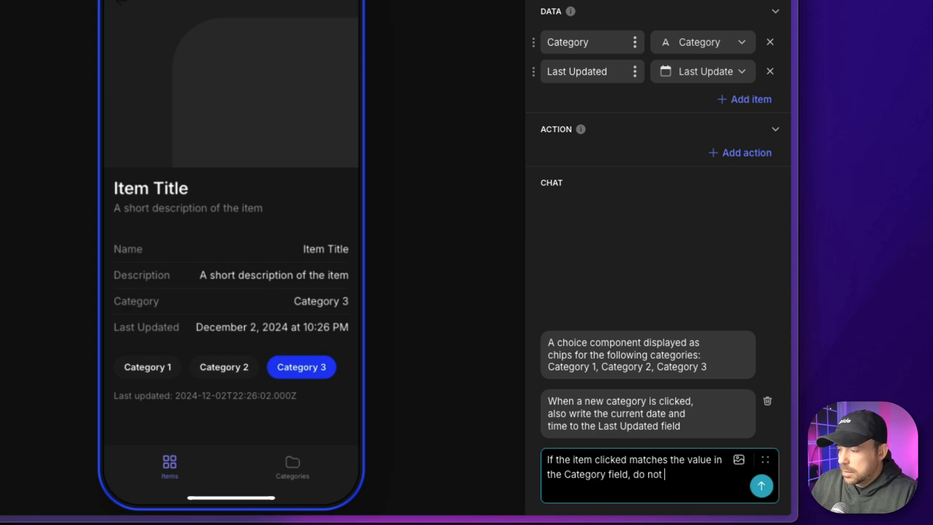
type("update the Last Updated")
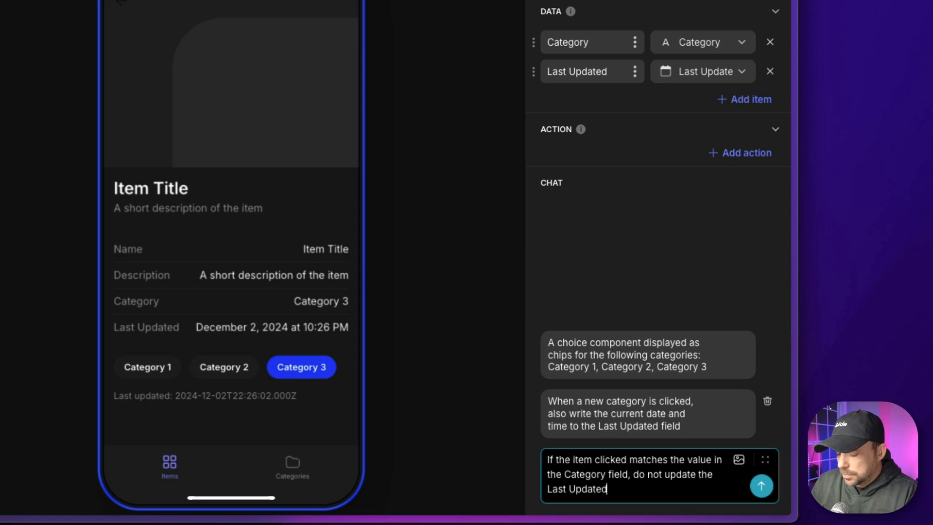
left_click(761, 486)
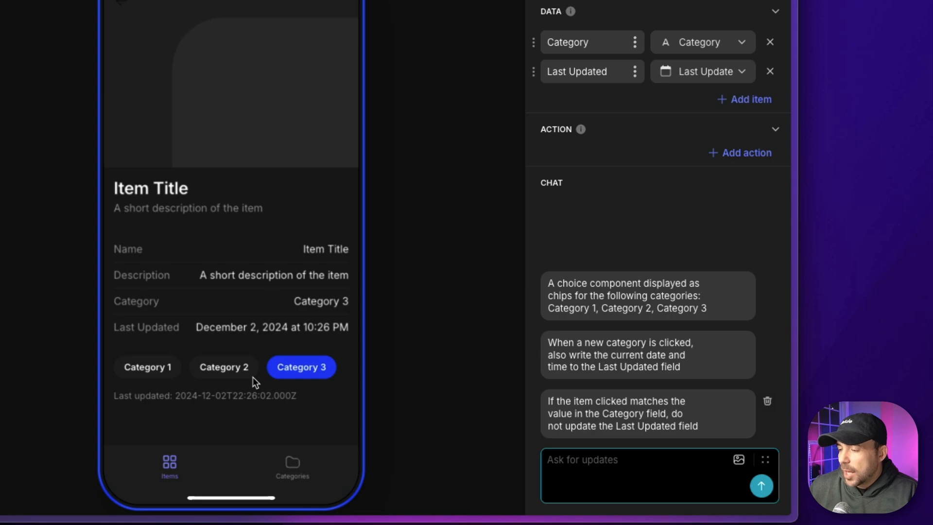
left_click(224, 366)
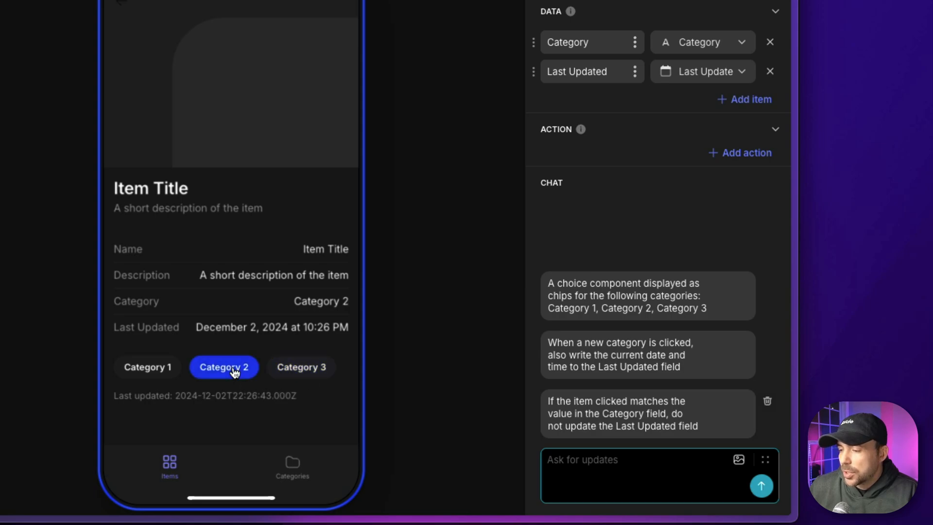
left_click(300, 366)
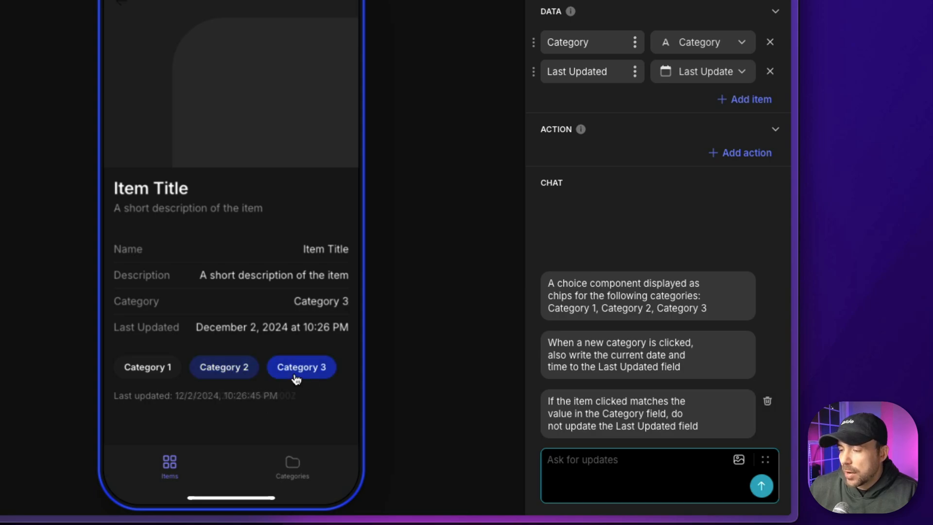
left_click(223, 366)
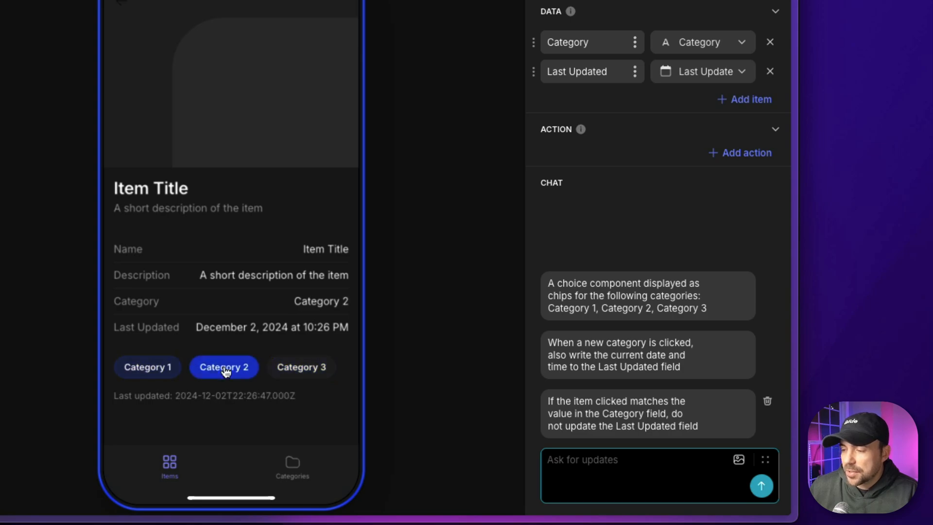
left_click(300, 366)
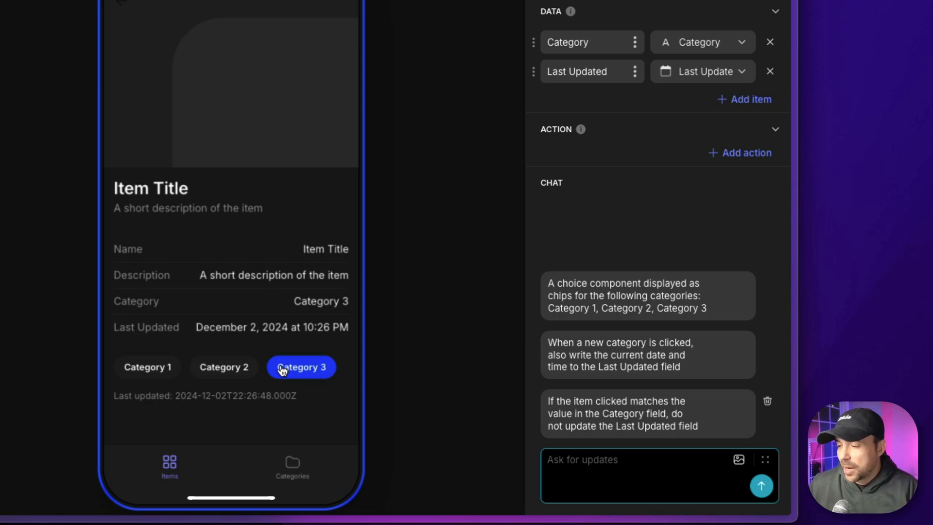
left_click(300, 367)
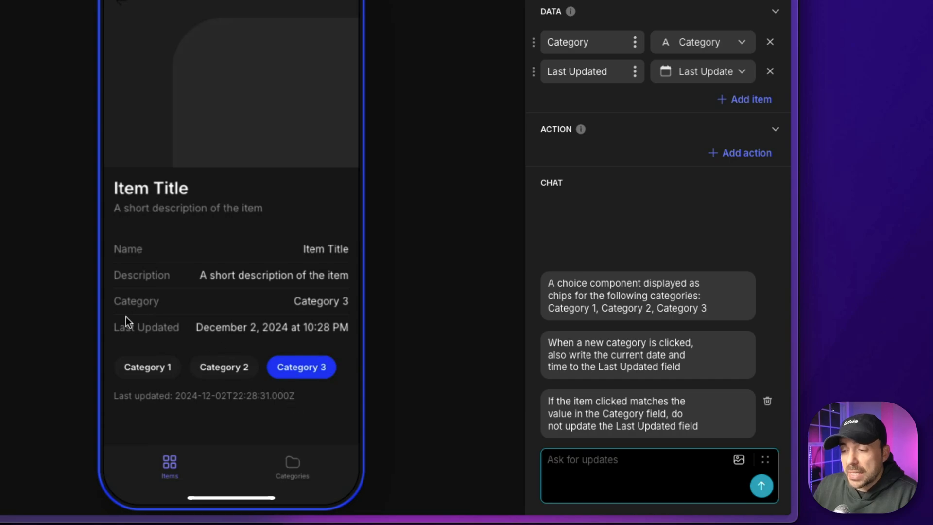
mouse_move(122, 370)
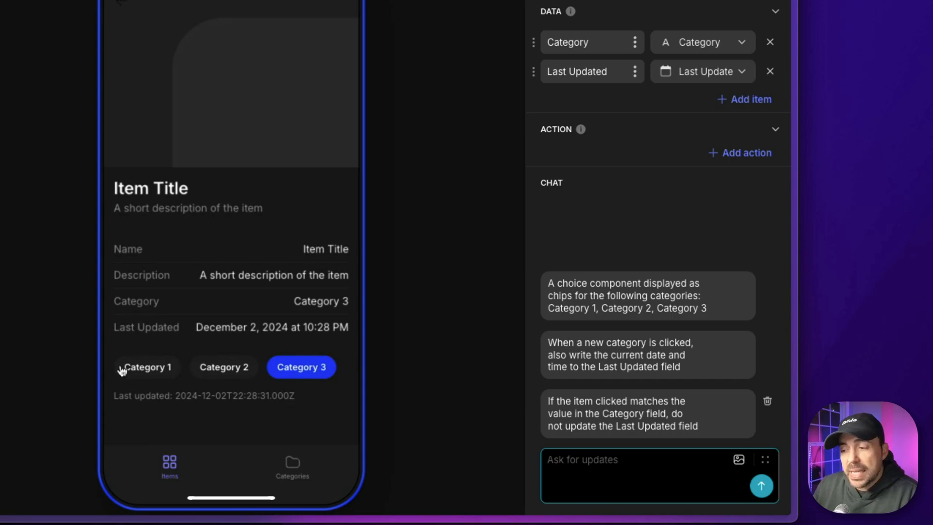
mouse_move(223, 366)
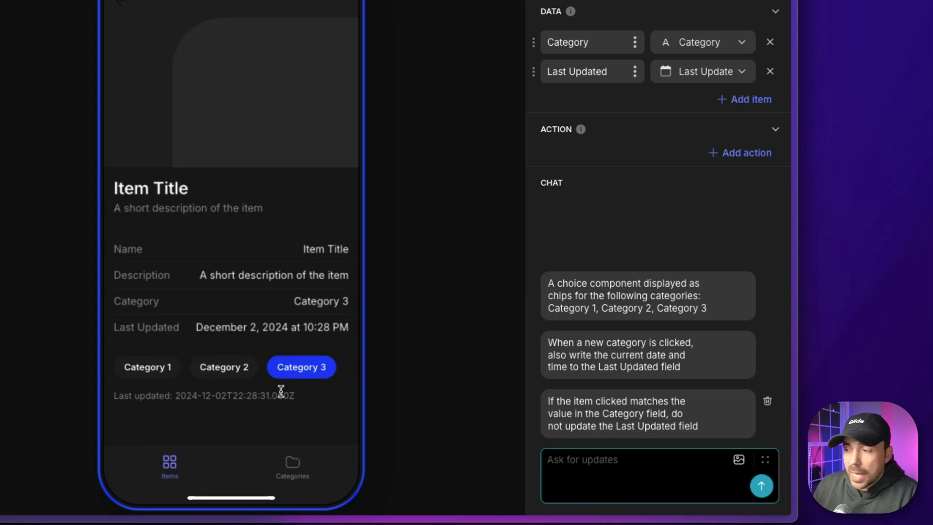
mouse_move(572, 107)
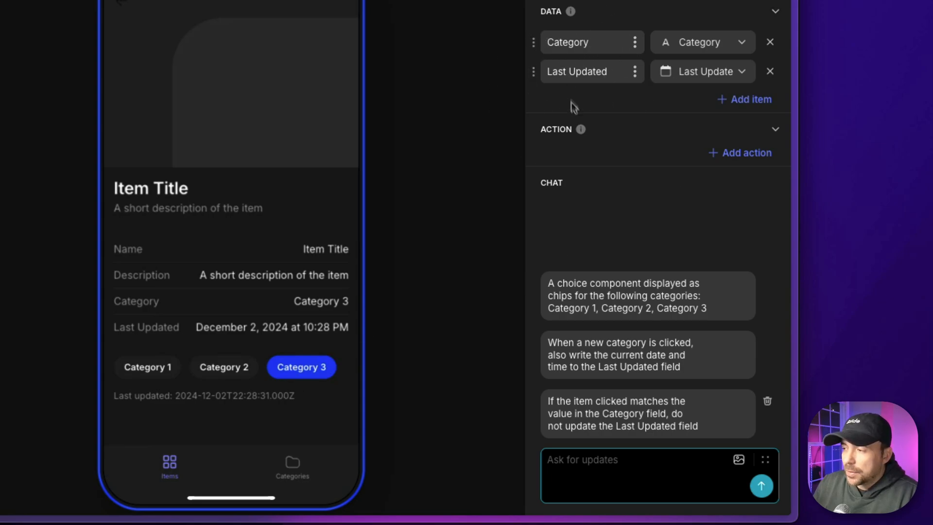
mouse_move(579, 93)
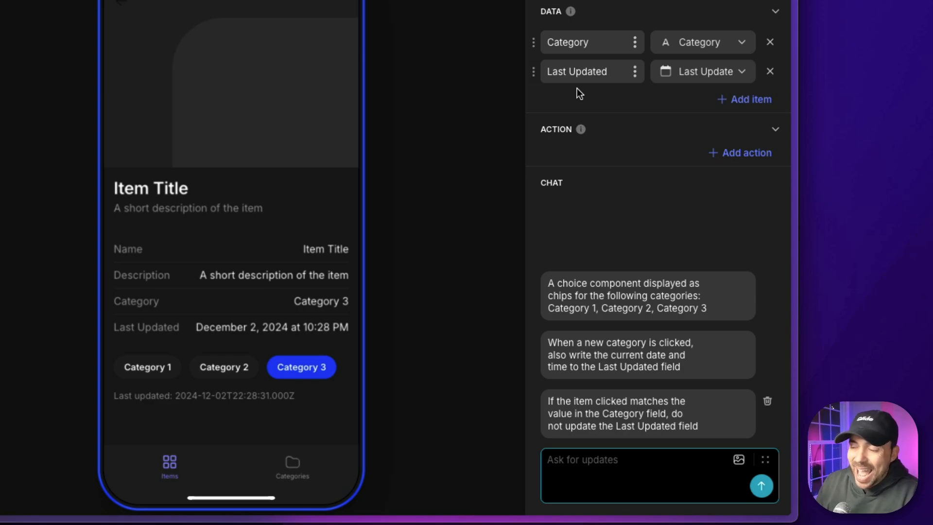
Ask the AI to hide the last-updated line under the selector, then test Category 1 and 3
type("D")
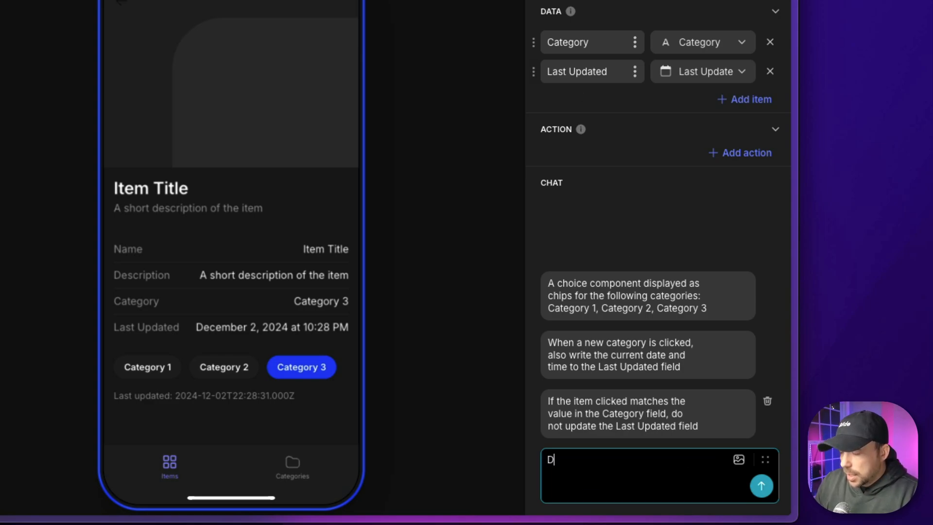
type("o not display the last")
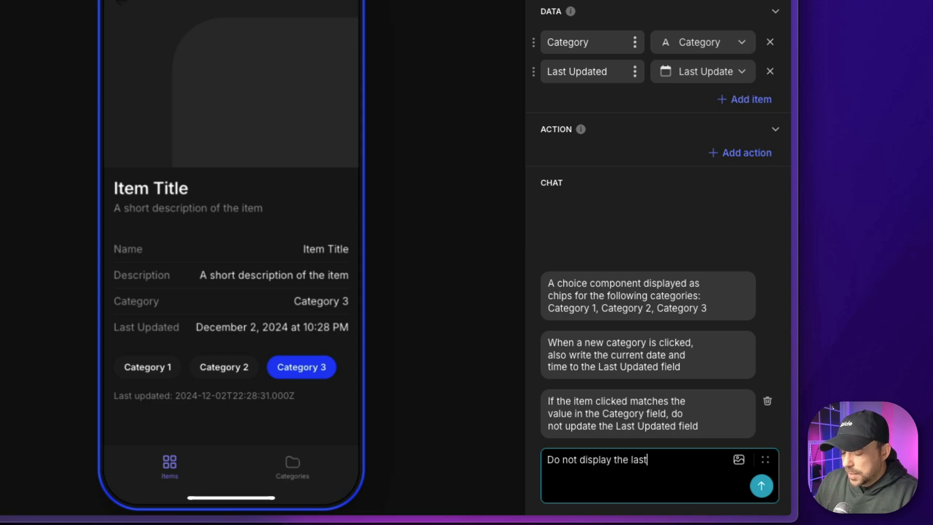
type("updated day")
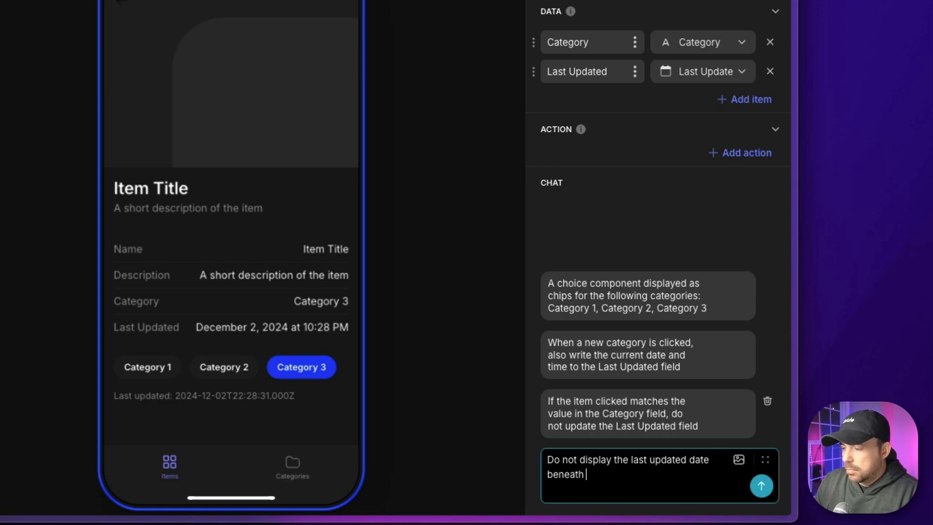
type("the slecto")
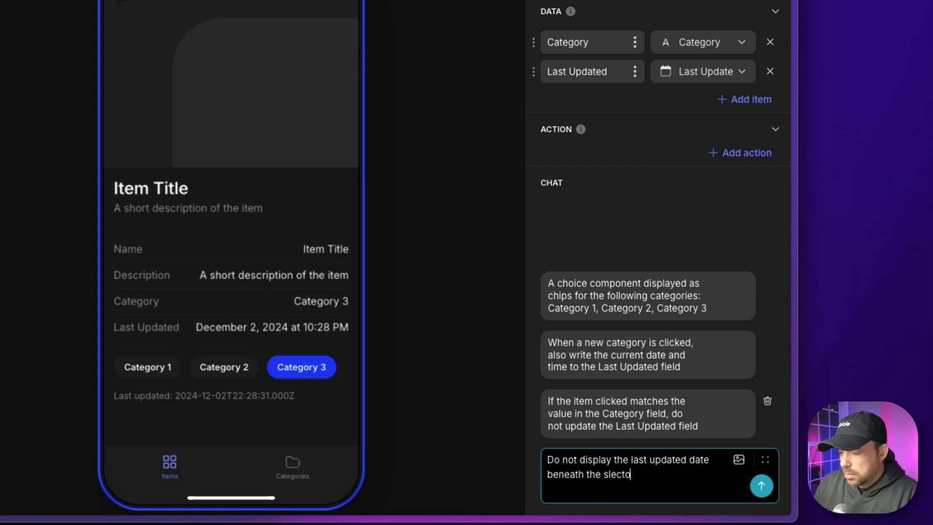
left_click(761, 486)
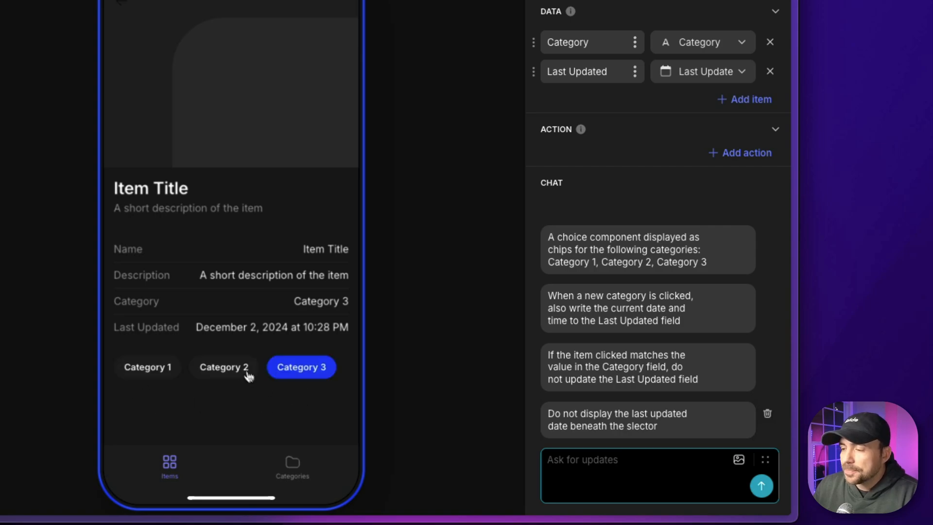
left_click(147, 367)
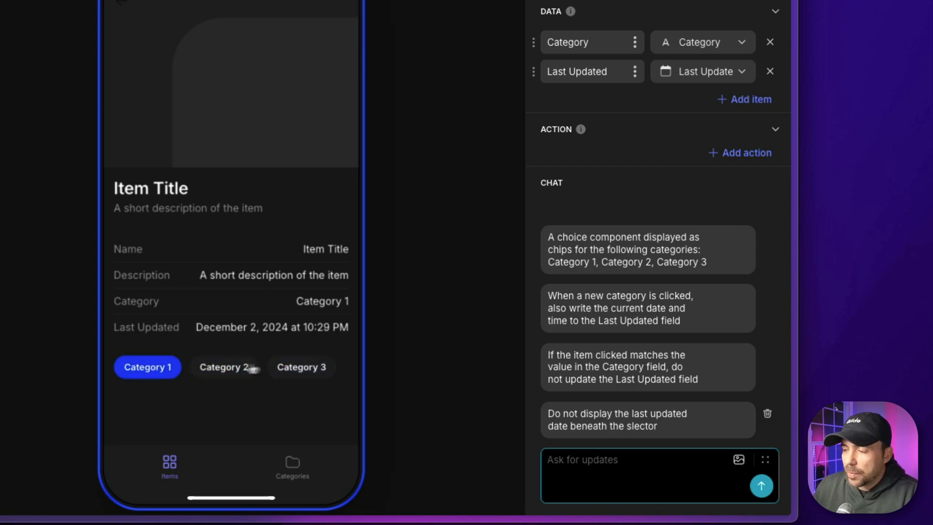
left_click(300, 366)
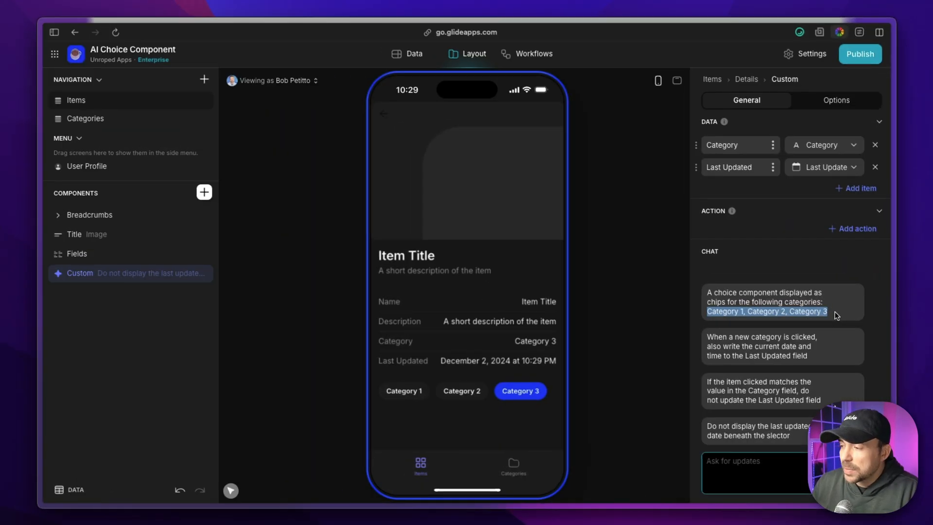
Add a fourth row named Category 4 to the Categories table
left_click(414, 54)
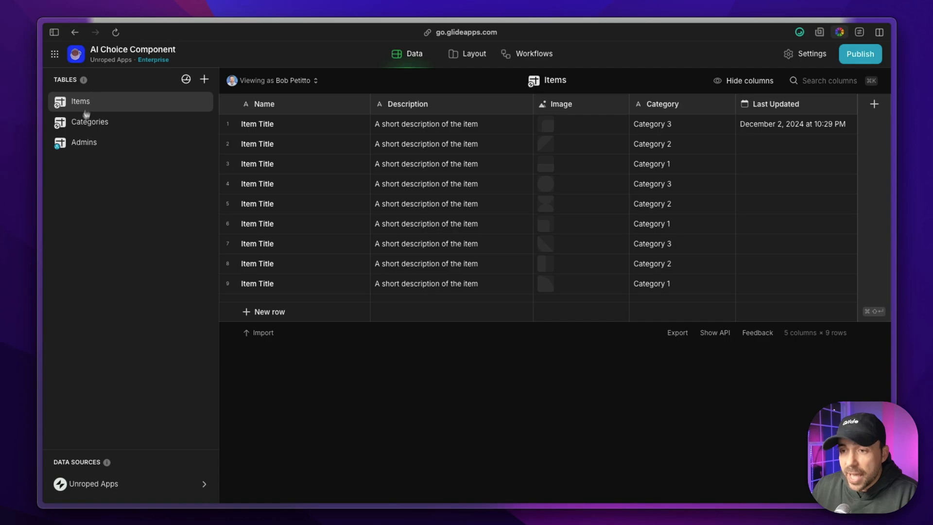
left_click(90, 122)
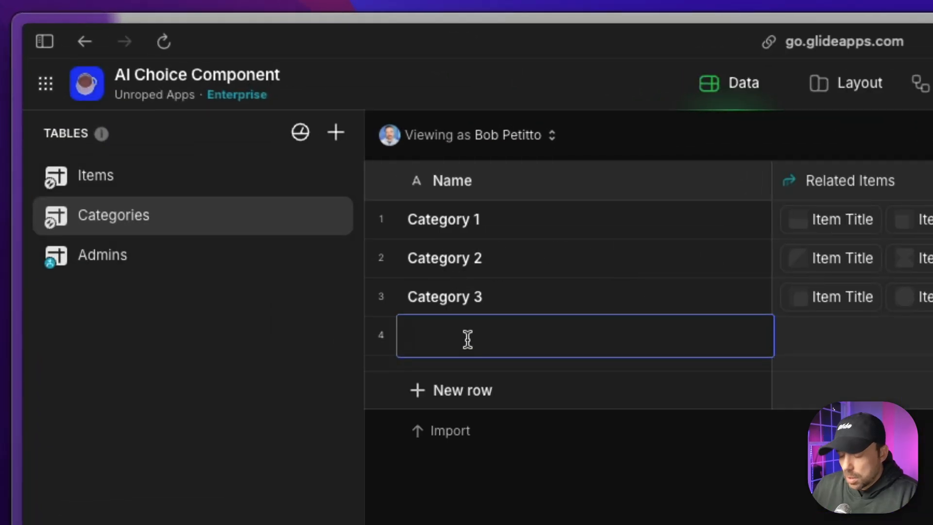
type("Category 3")
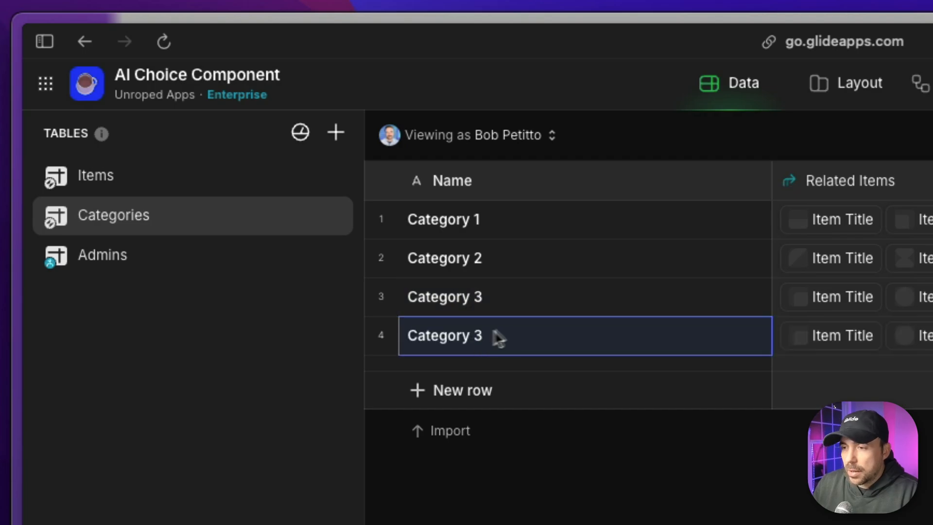
type("Category 4")
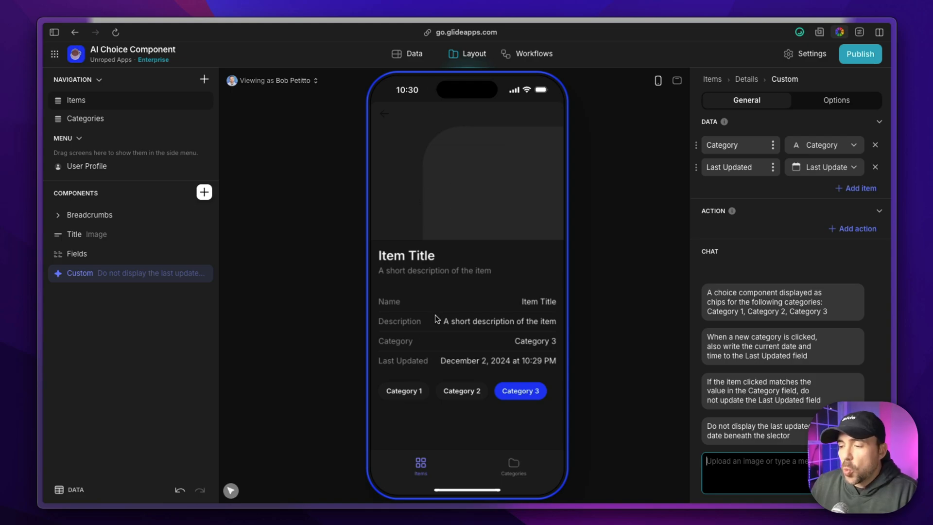
mouse_move(745, 241)
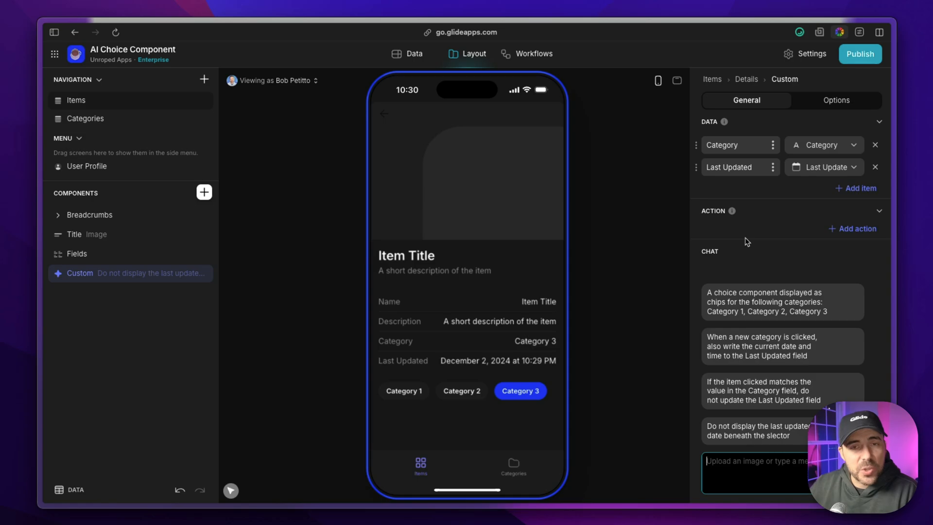
mouse_move(427, 84)
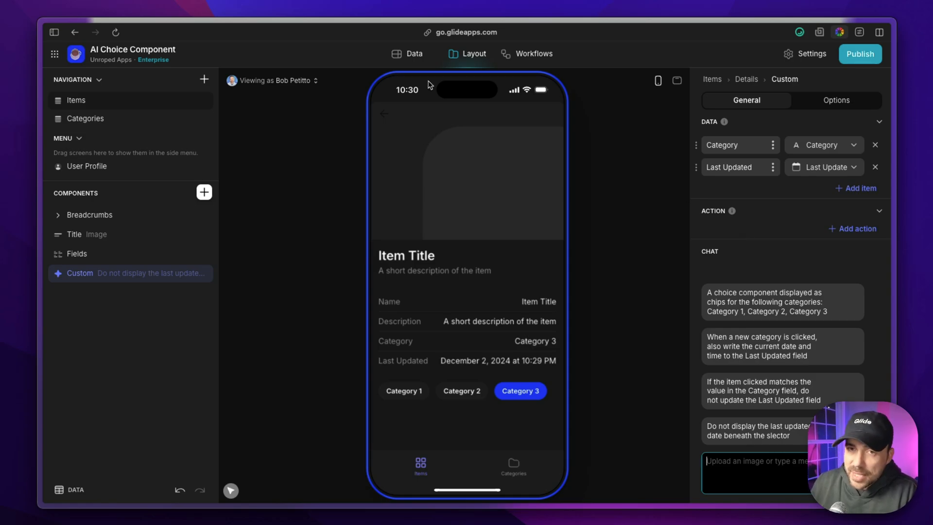
left_click(415, 54)
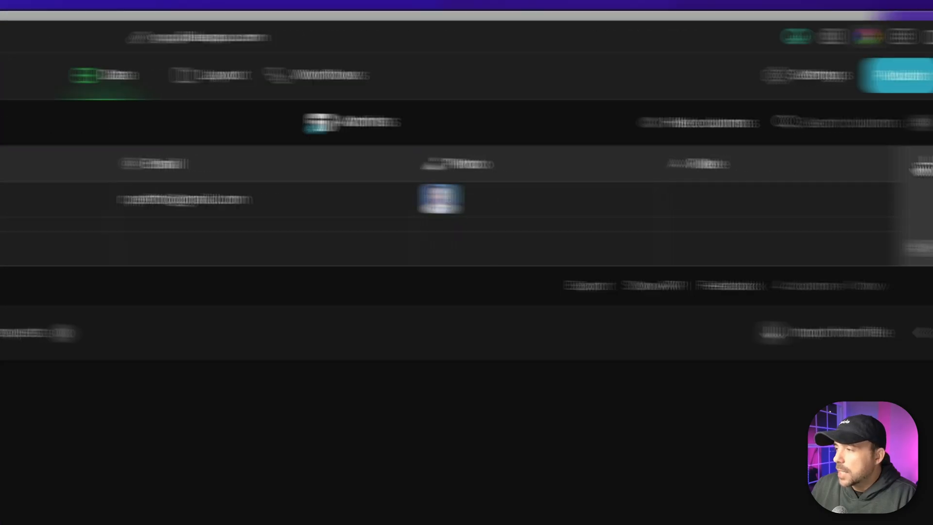
Add a joinCategoies Joined List column to Admins joining Categories names with a separator
type("joinCateg")
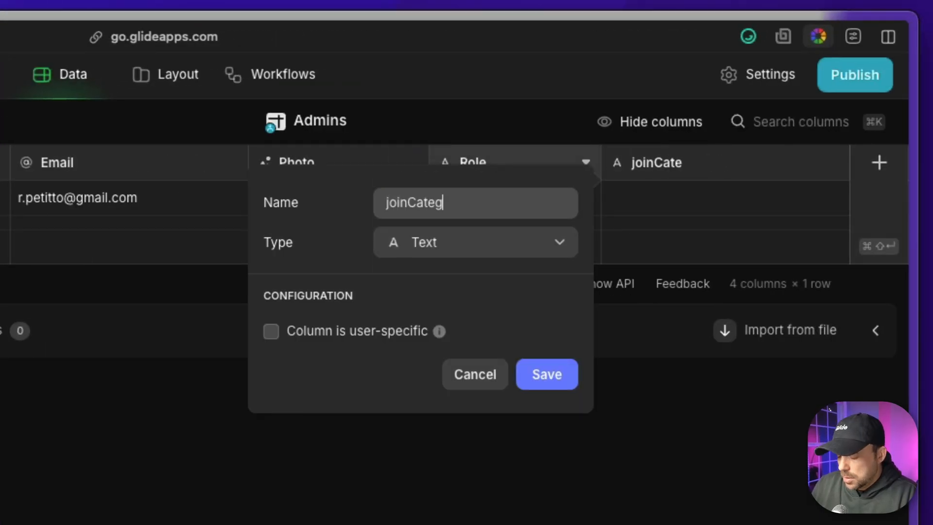
left_click(474, 242)
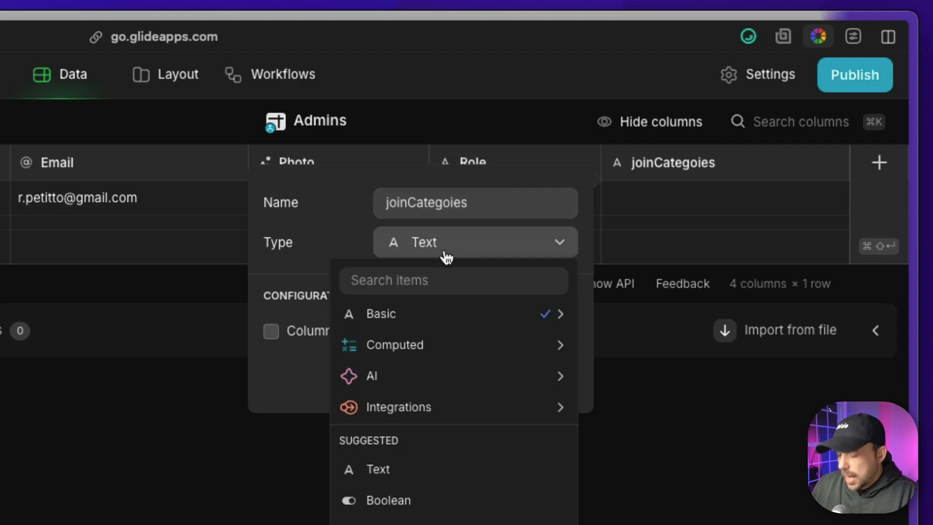
type("joi")
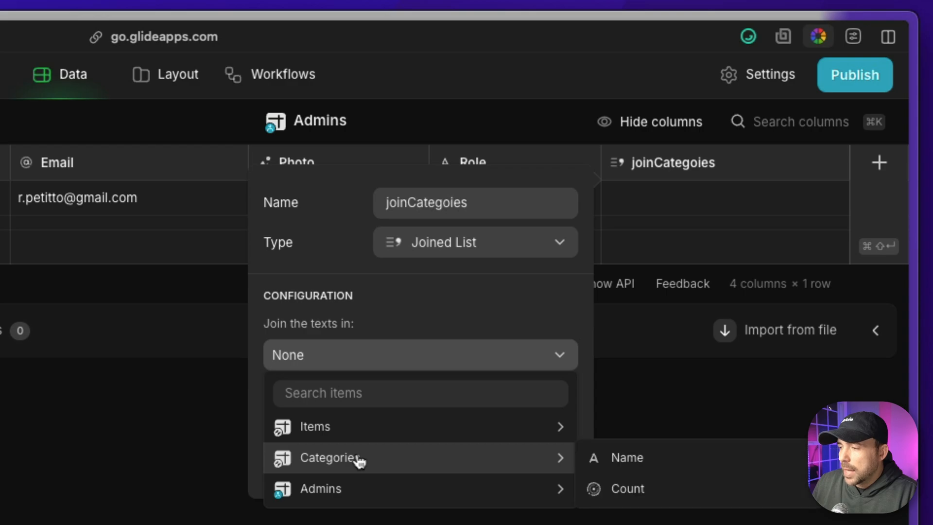
left_click(625, 457)
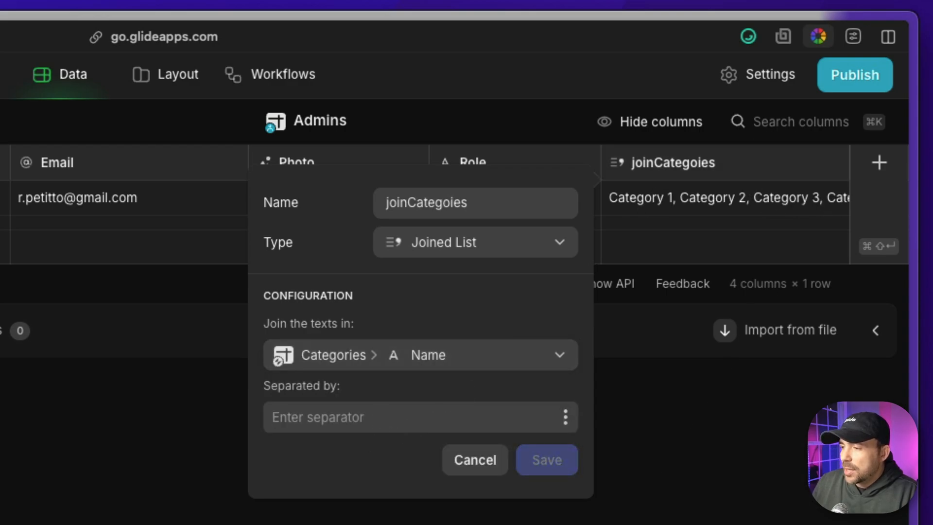
left_click(416, 417)
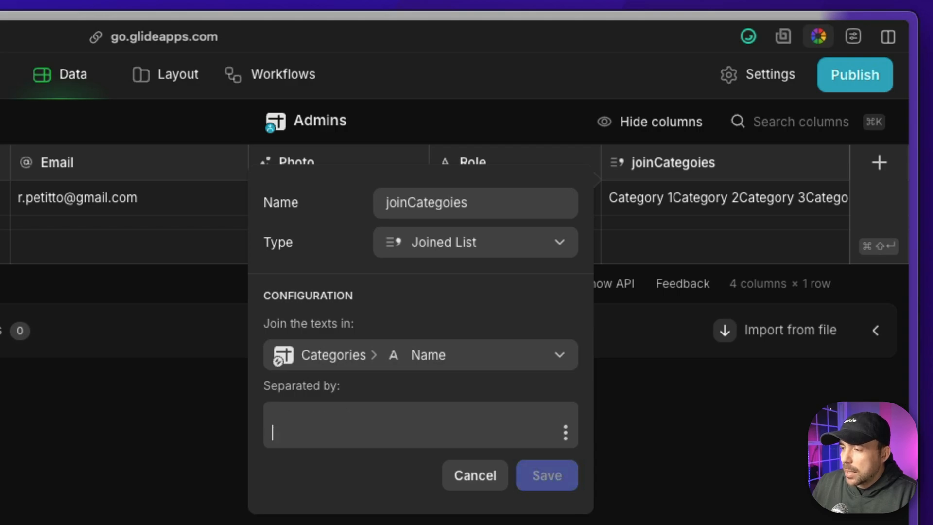
left_click(546, 475)
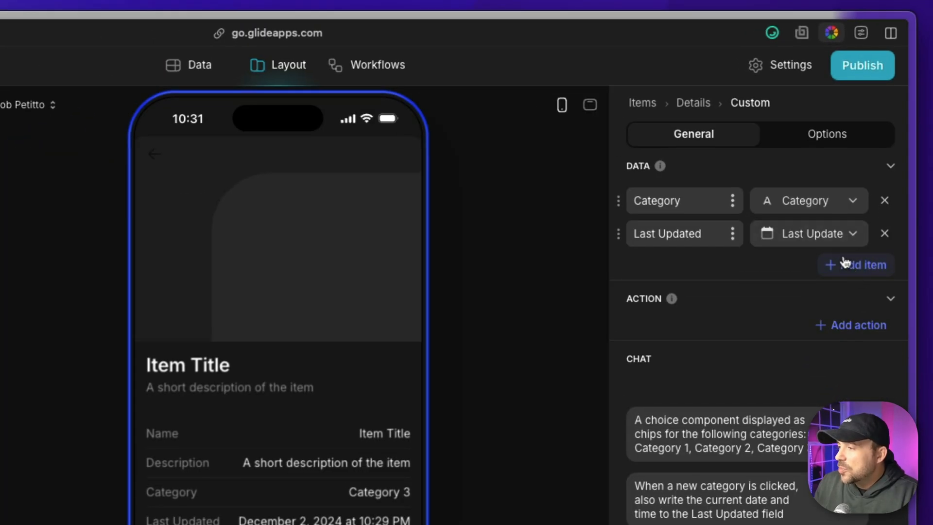
Add joinCategoies as component data and ask chat to allow any category from it
left_click(856, 265)
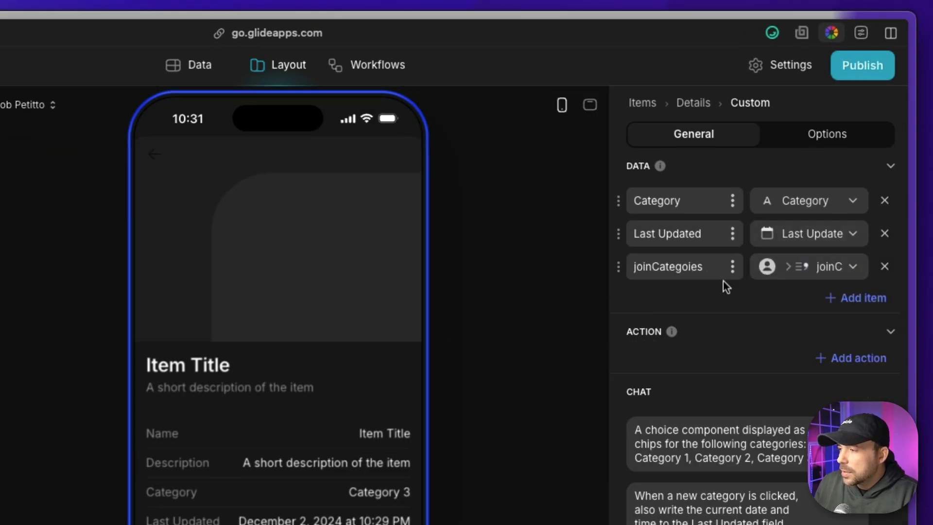
left_click(672, 266)
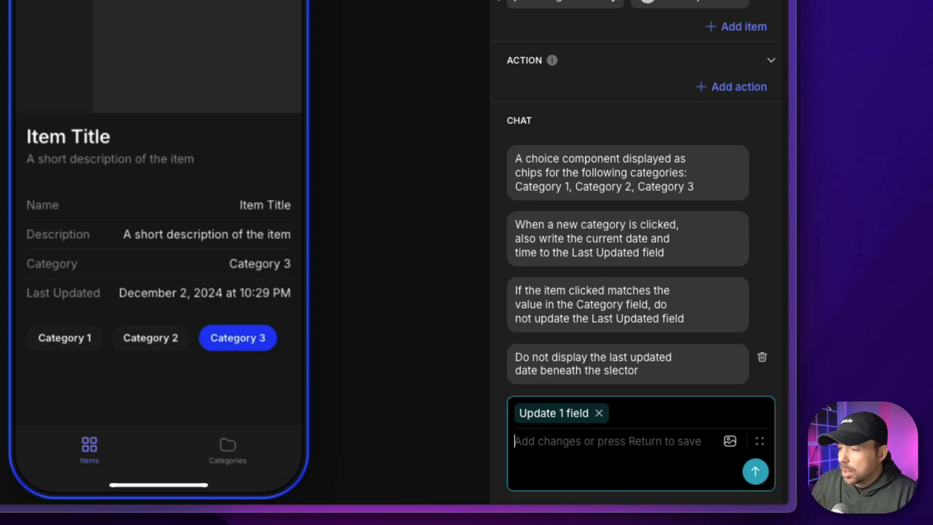
type("Allow the user to select any")
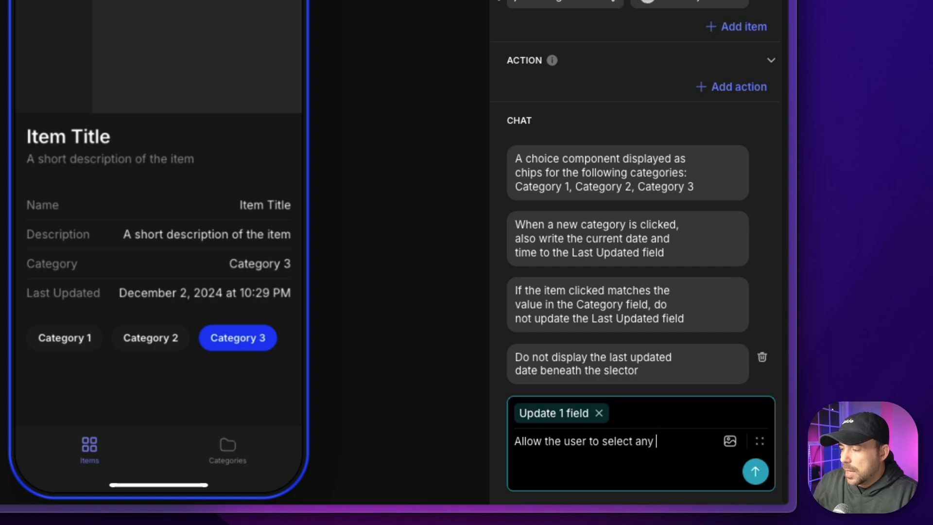
type("of the cate")
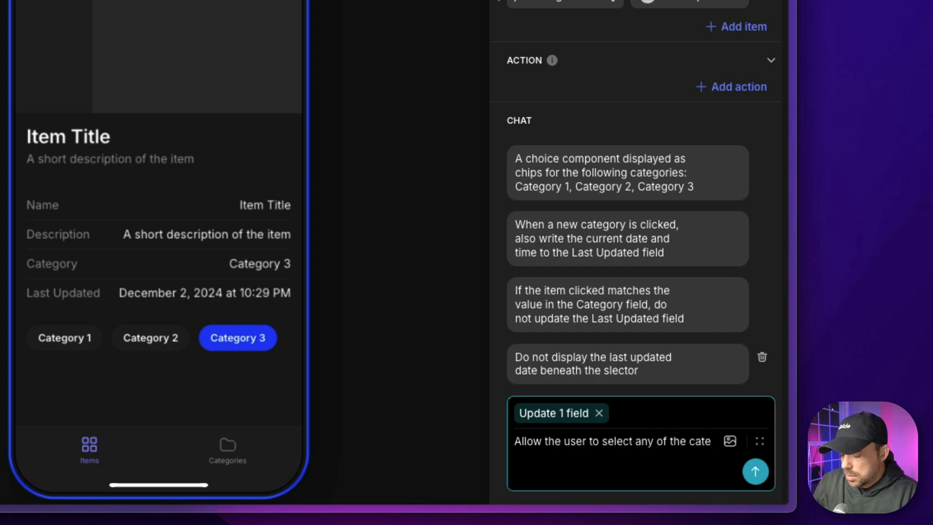
type("categories from the joinC")
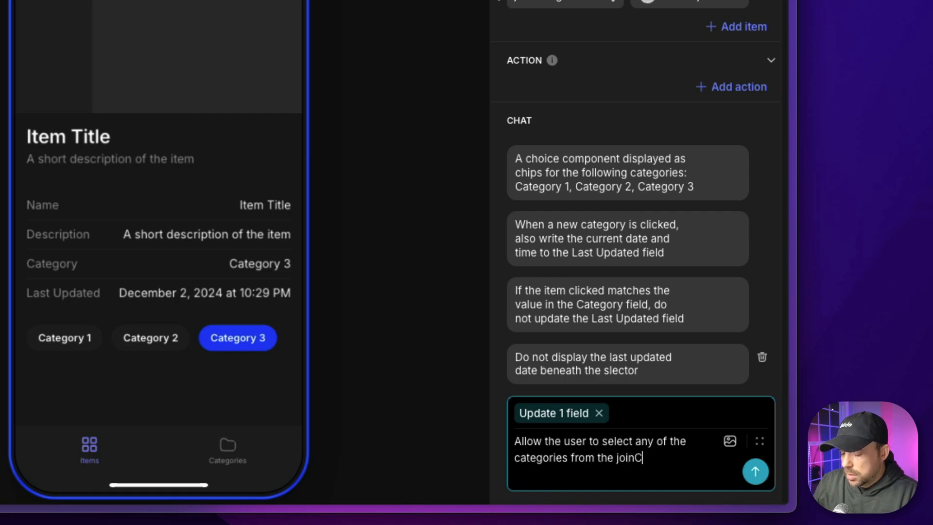
type("ategories field")
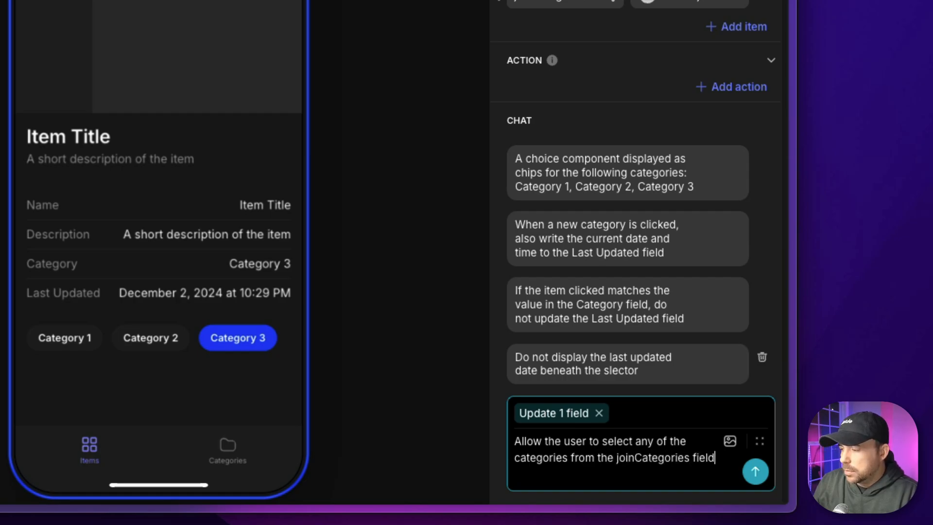
left_click(755, 471)
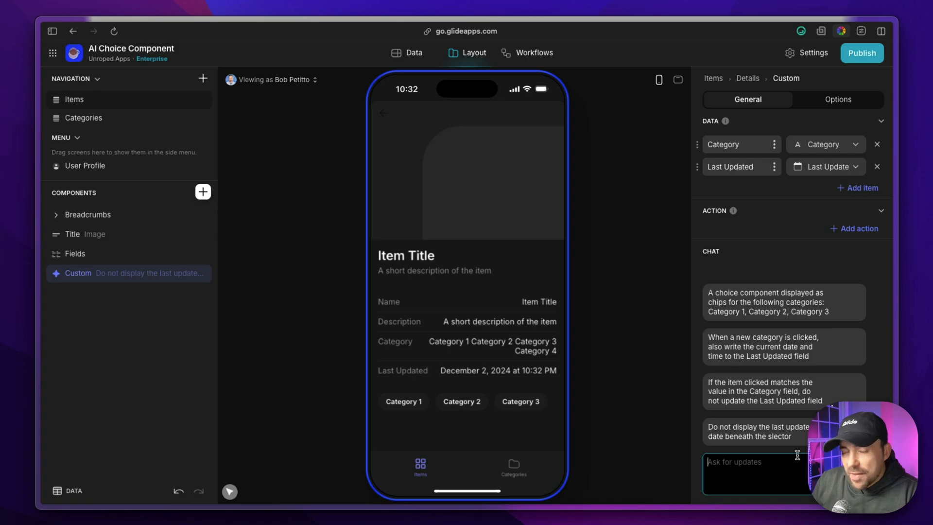
Give the Admins table's joinCategoies joined-list column a comma separator
left_click(413, 53)
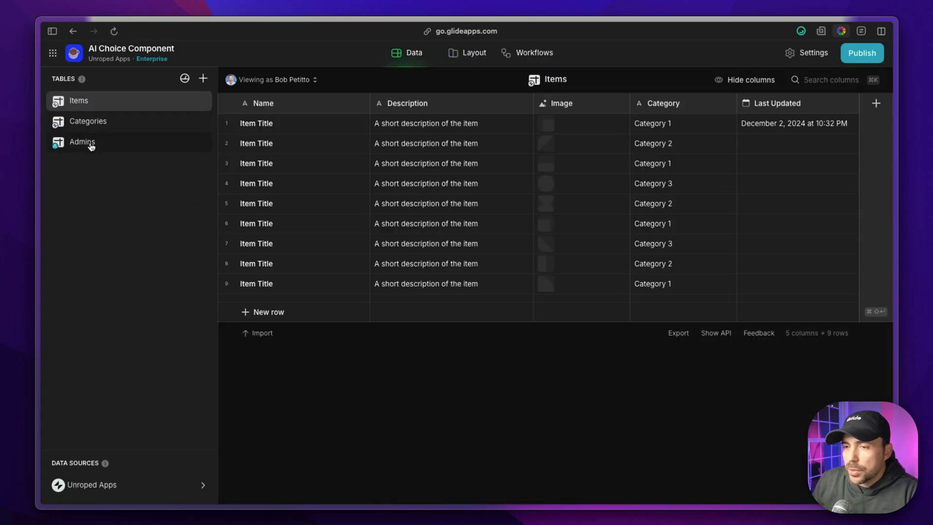
left_click(82, 141)
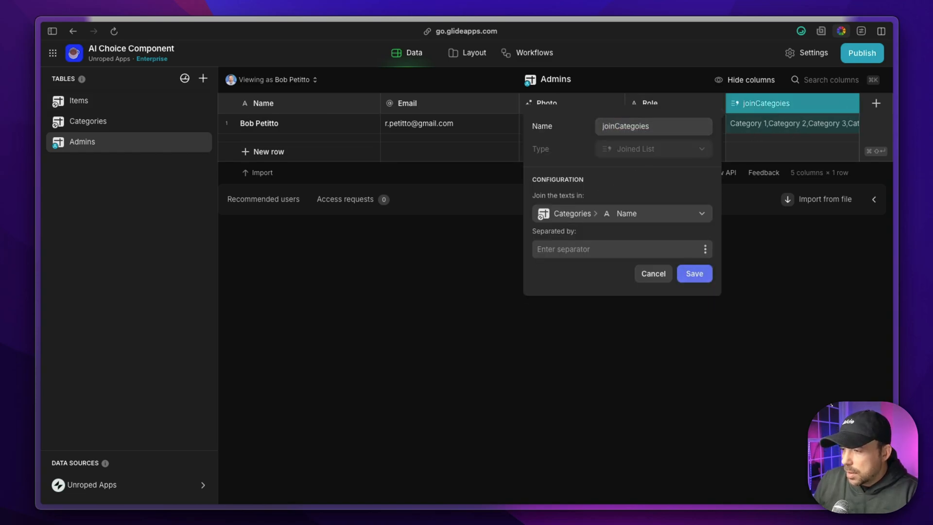
type(",")
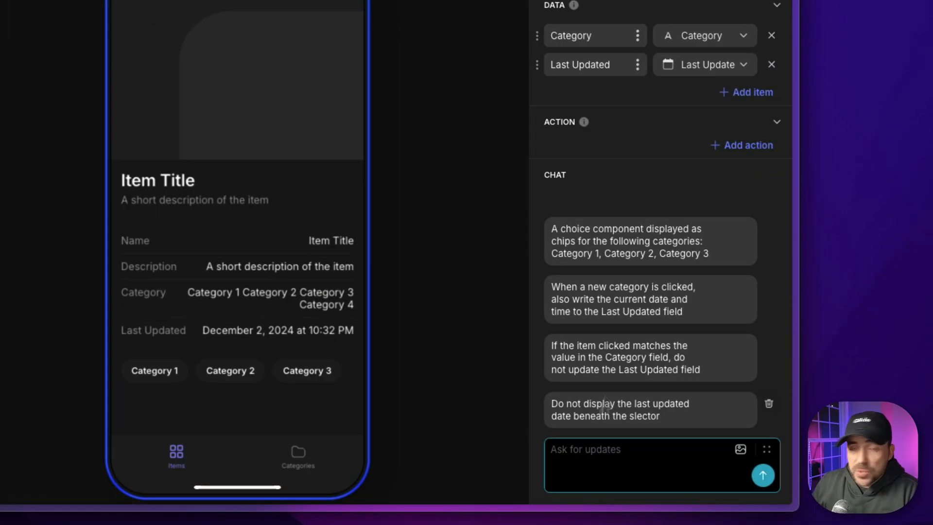
Add joinCategoies as data, request selecting any of its categories, then choose Category 4
left_click(704, 94)
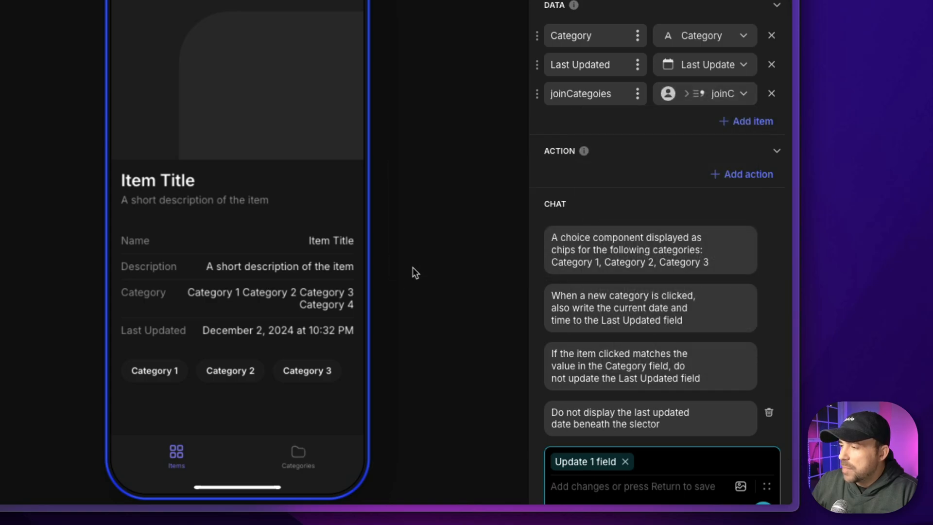
mouse_move(617, 153)
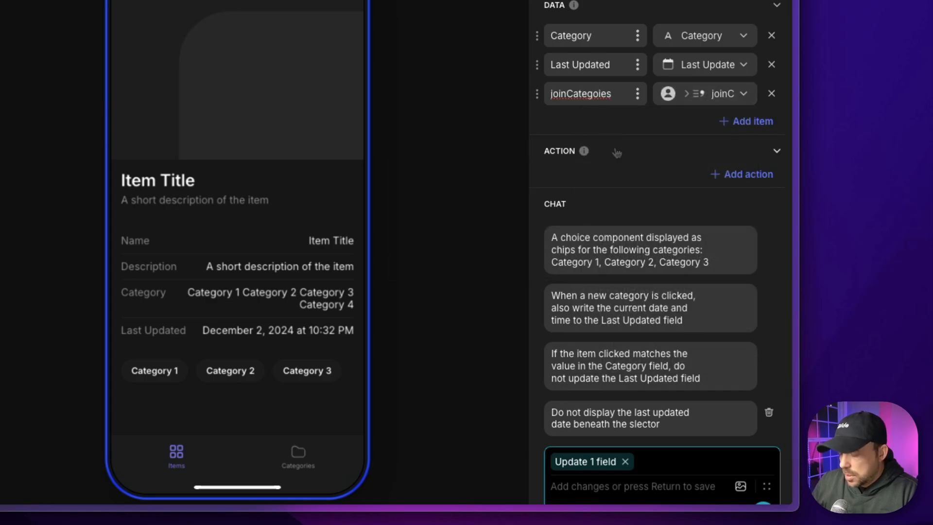
type("Allow the user to select any of the categories from the joinCategories field")
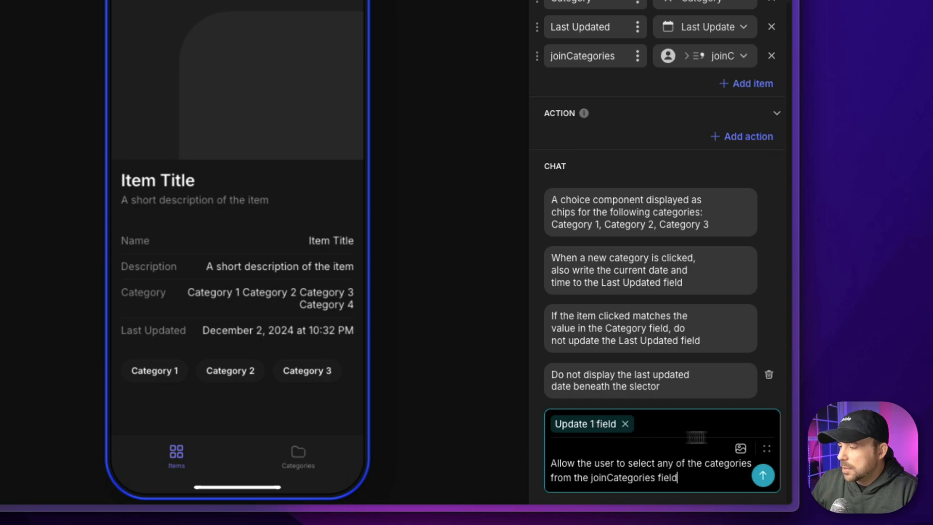
left_click(763, 474)
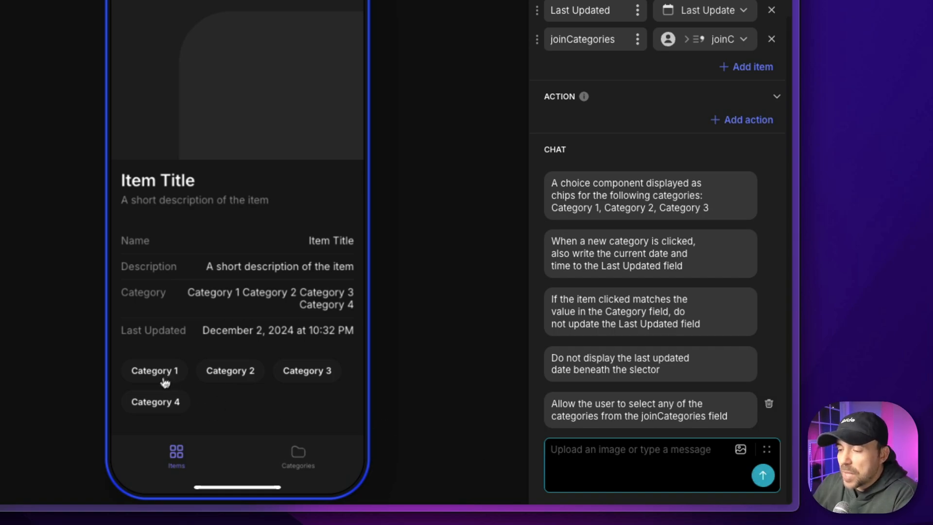
left_click(307, 370)
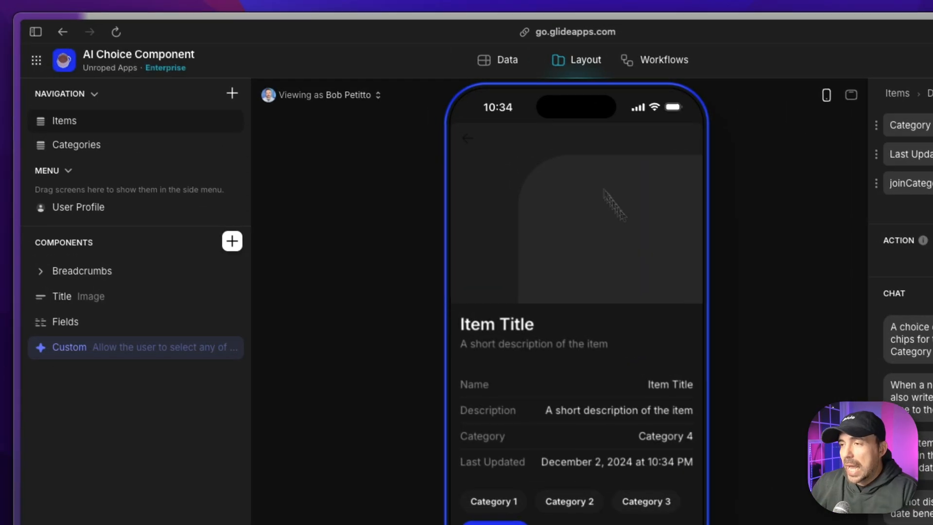
Add a Category 5 row to Categories and verify it in Admins' joinCategoies cell
left_click(506, 60)
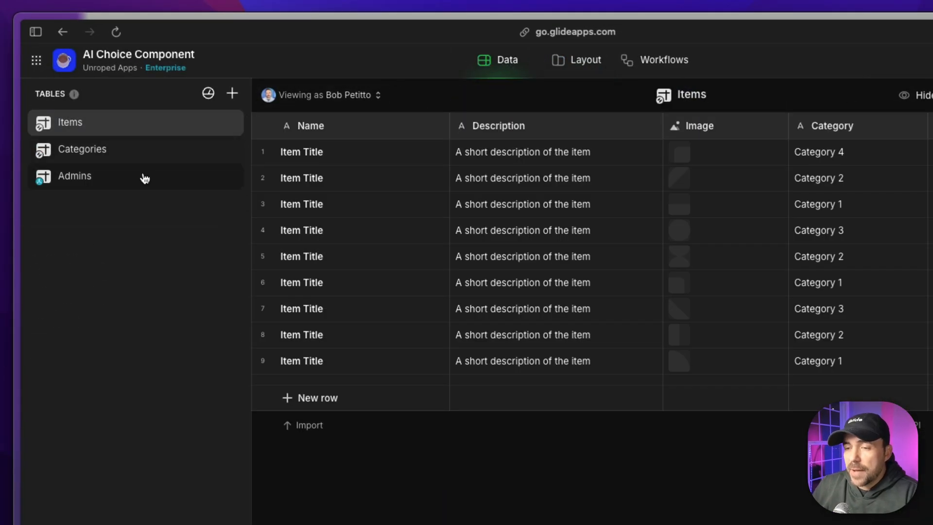
left_click(82, 148)
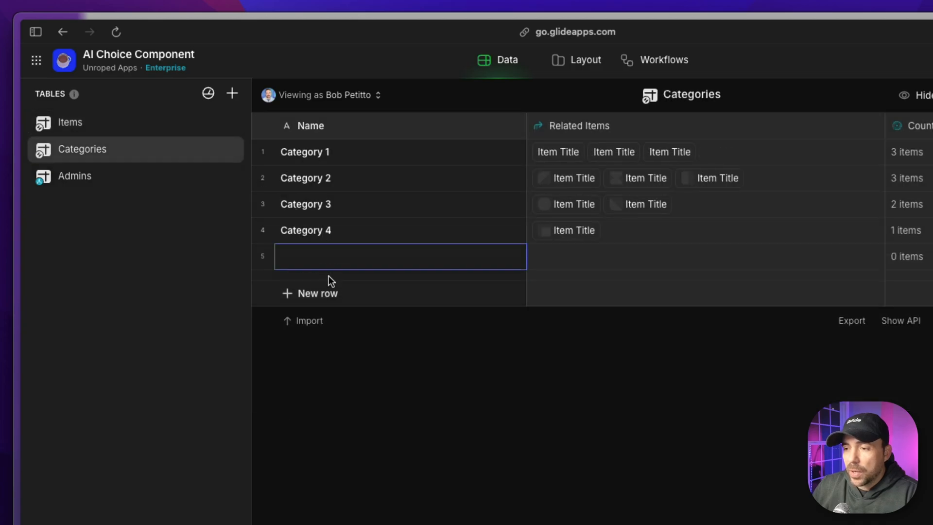
type("Category 5")
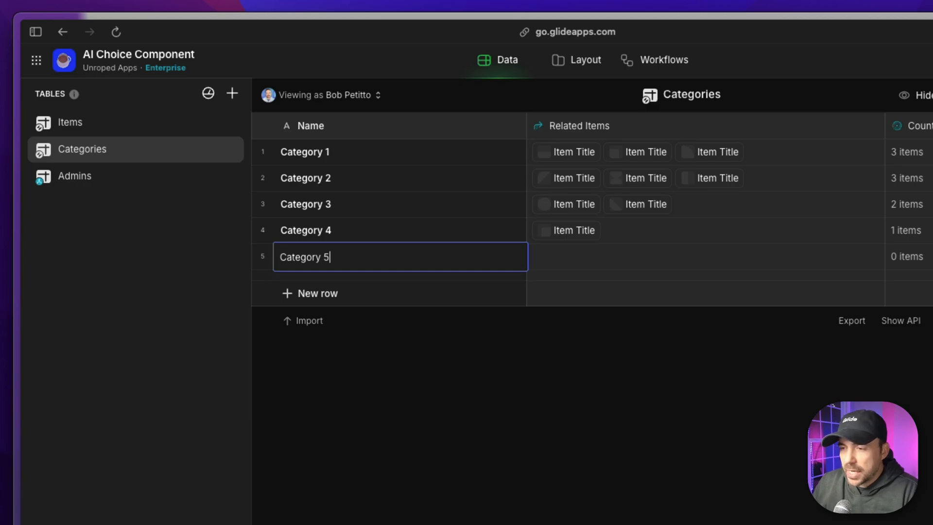
left_click(69, 122)
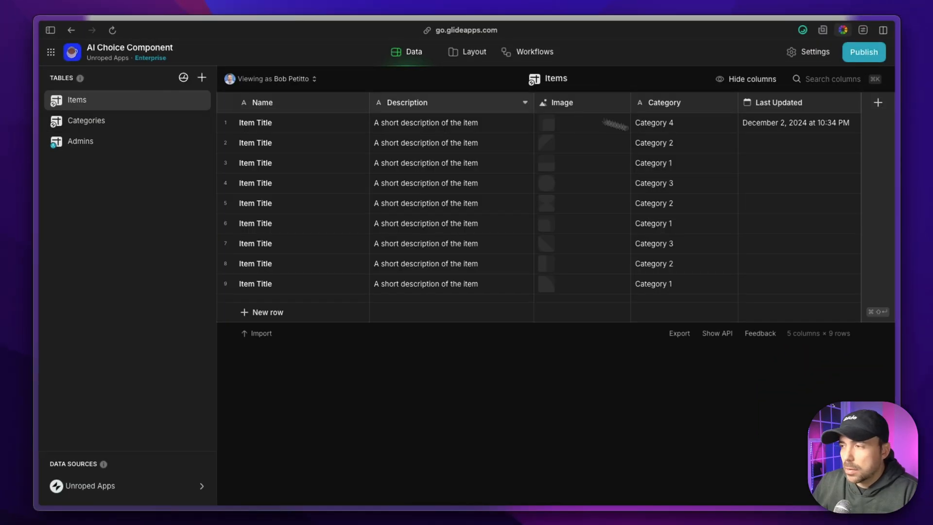
left_click(81, 141)
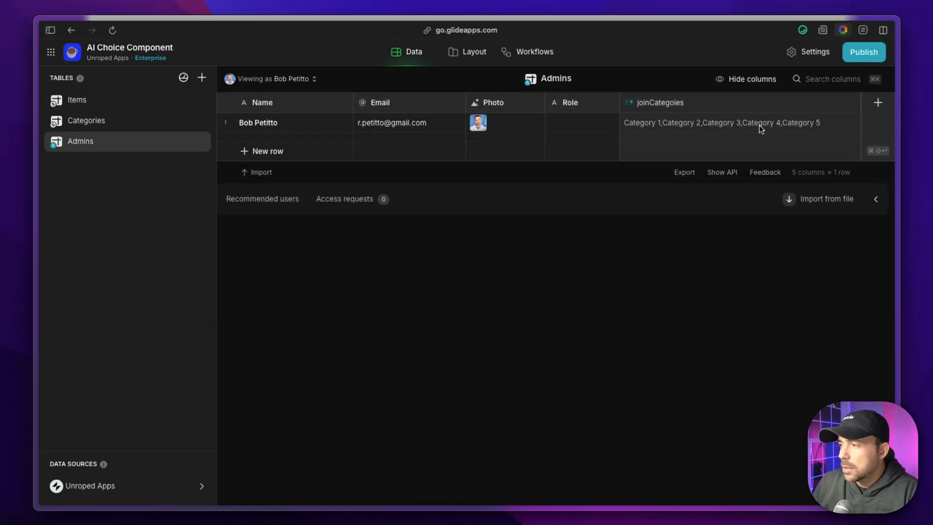
double_click(800, 122)
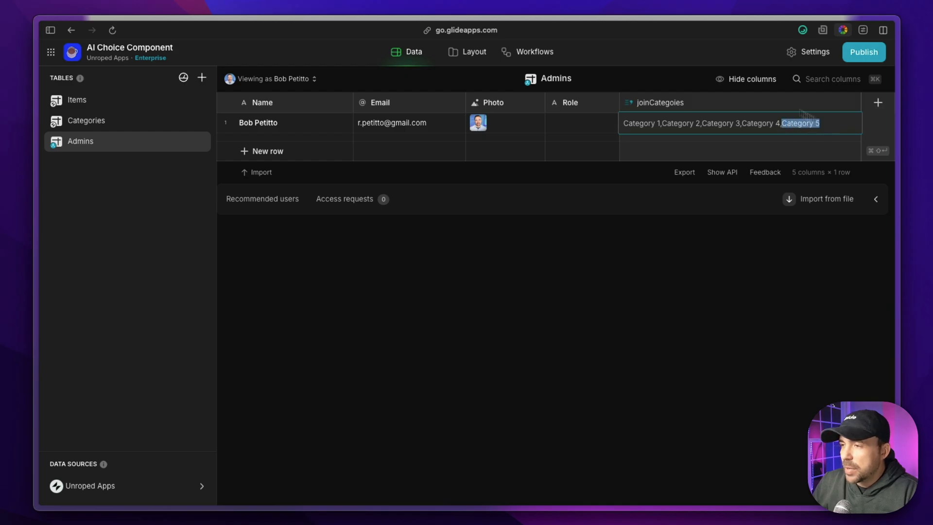
left_click(474, 52)
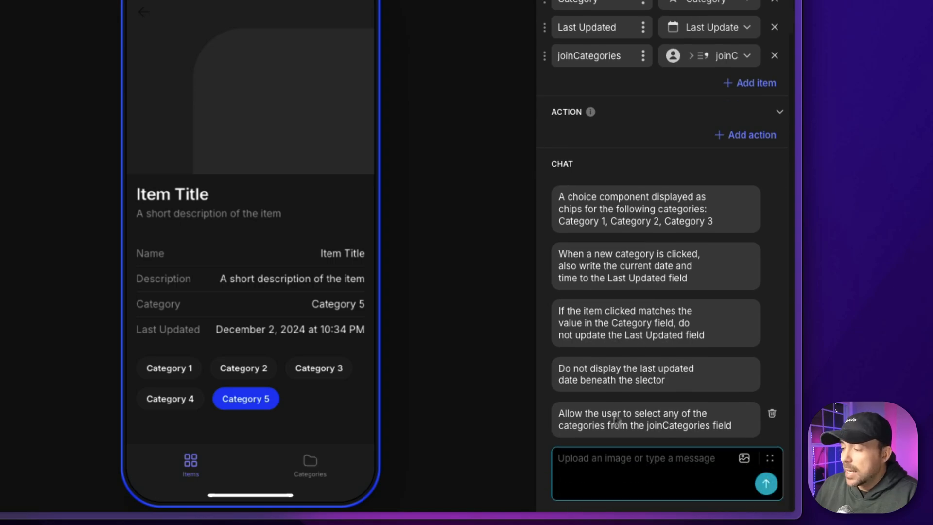
Ask the component chat for chip hover effects and an animated flourish on the chosen chip
type("Add a hover effect to")
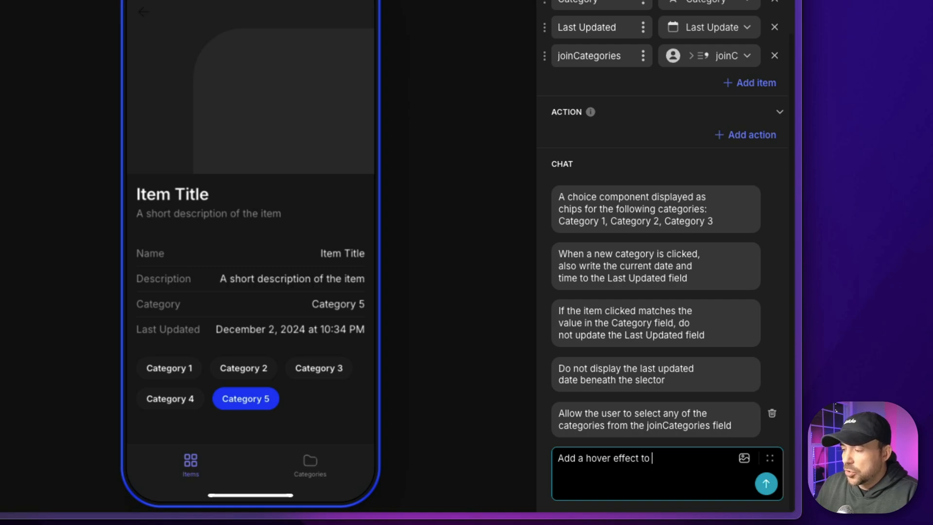
type("the choice component items and a")
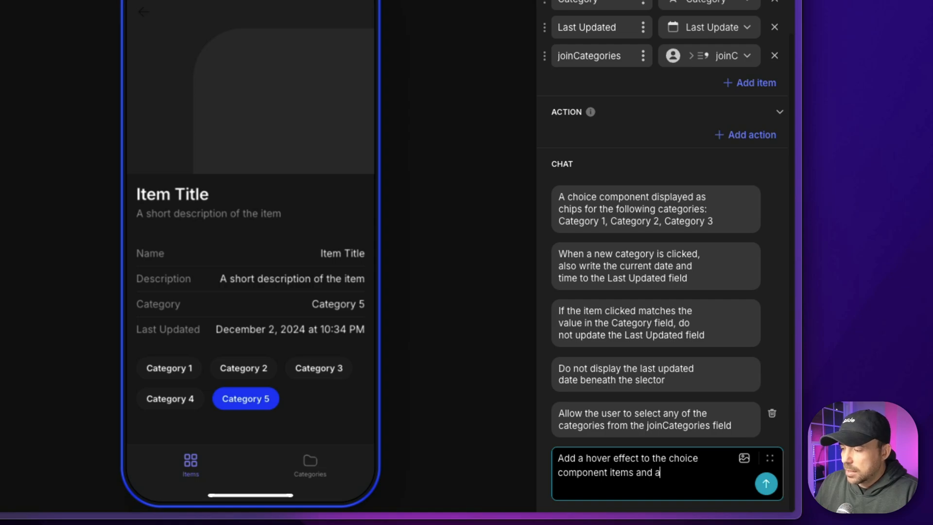
type("n animated")
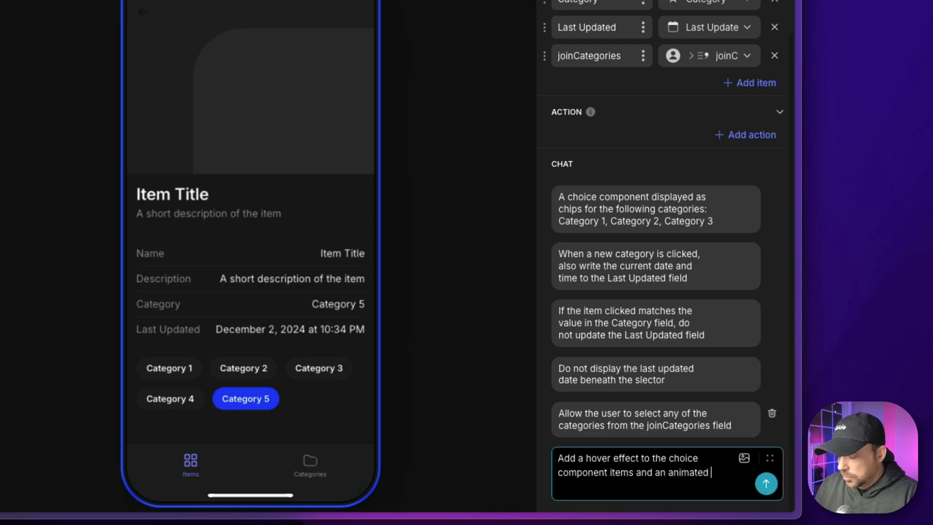
type("flourish to the selected ite")
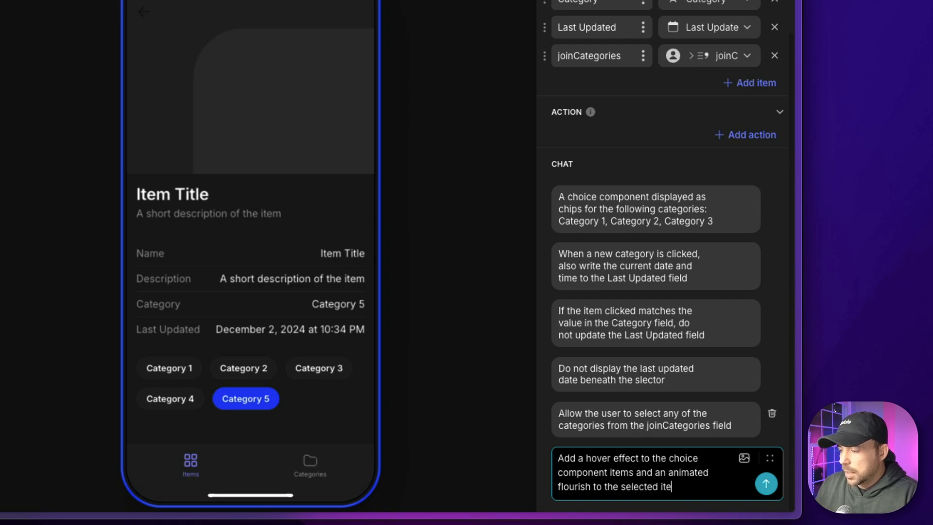
left_click(765, 483)
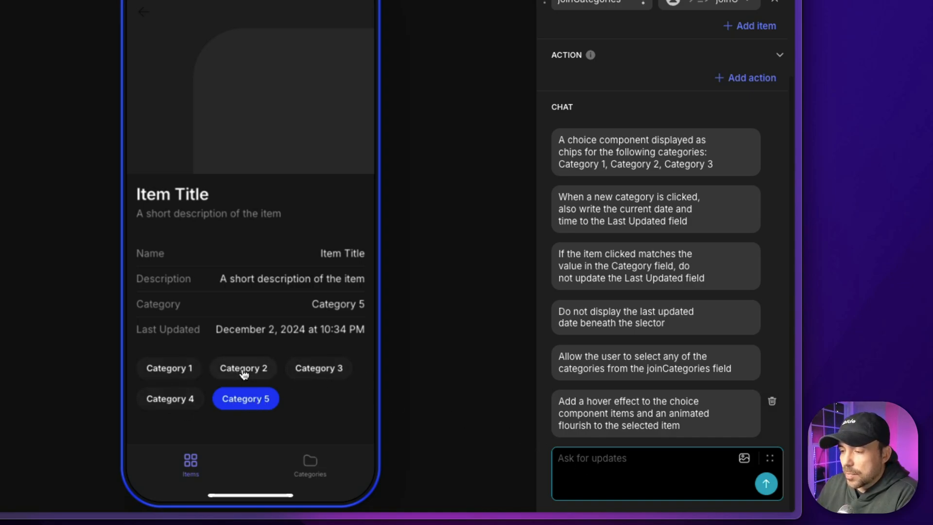
Try the restyled chips by selecting Category 3, Category 4, then Category 5
left_click(318, 367)
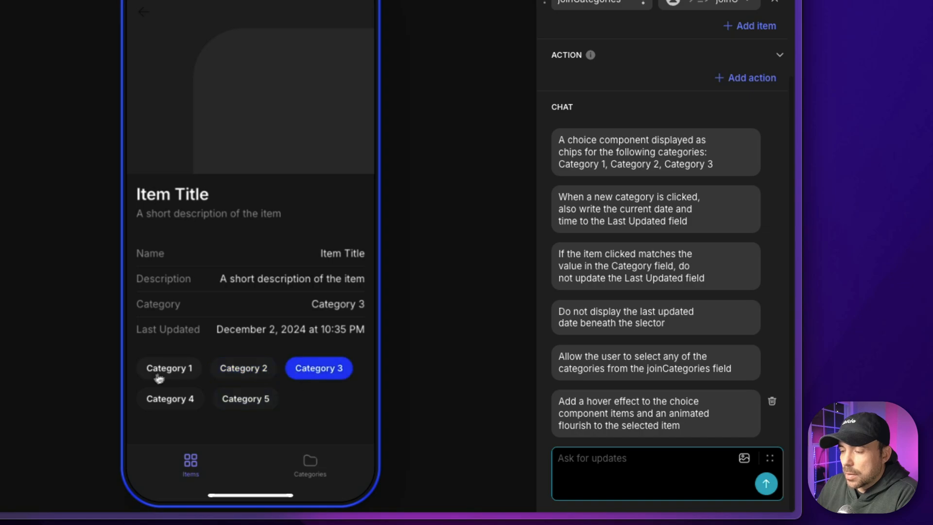
left_click(170, 398)
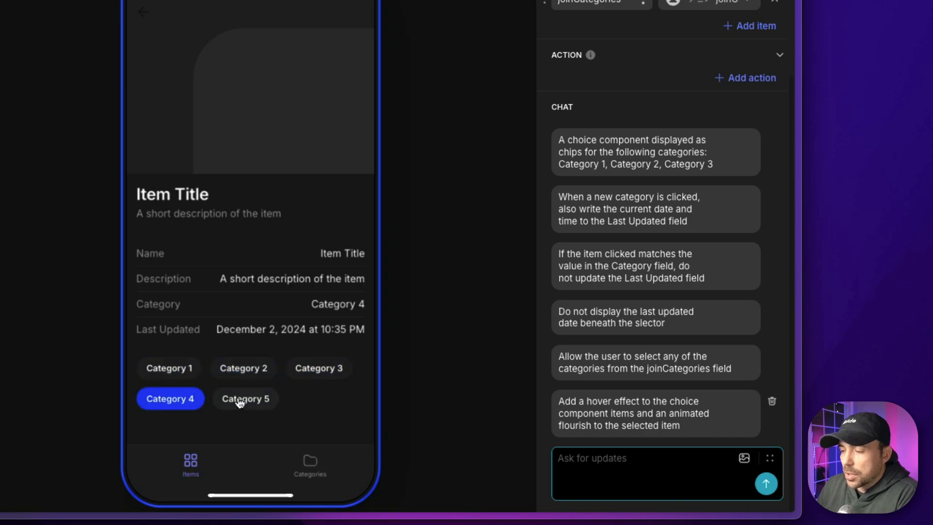
left_click(245, 398)
type("When I click an")
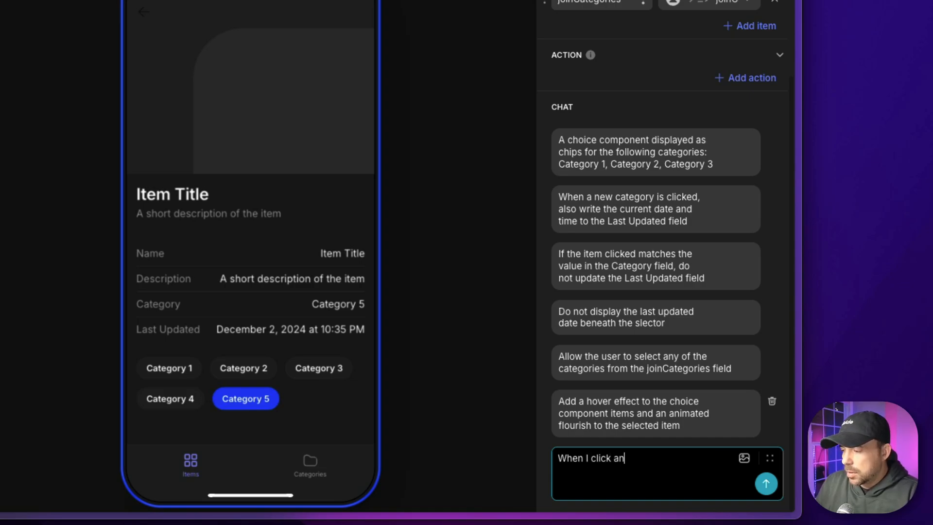
Request a 2-second animation on clicked chips, then test it with Category 3 and Category 1
type("item, an")
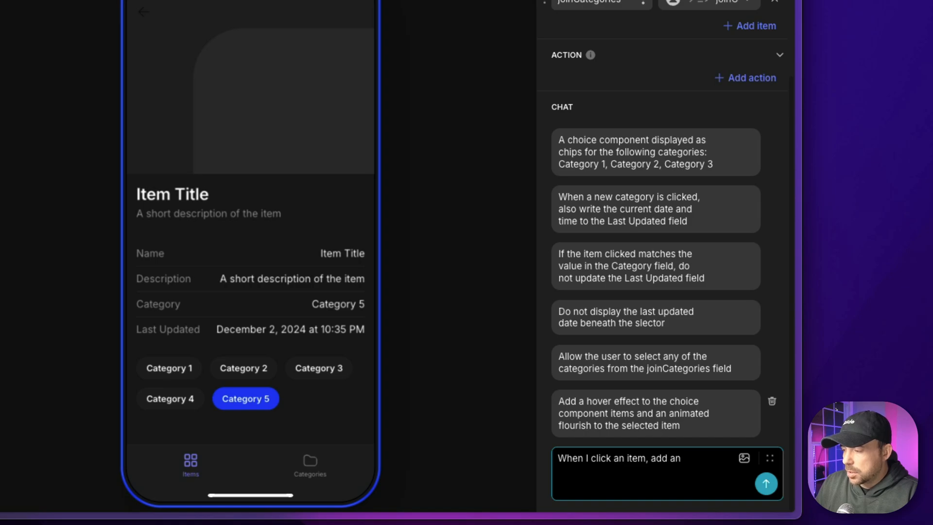
type("animation")
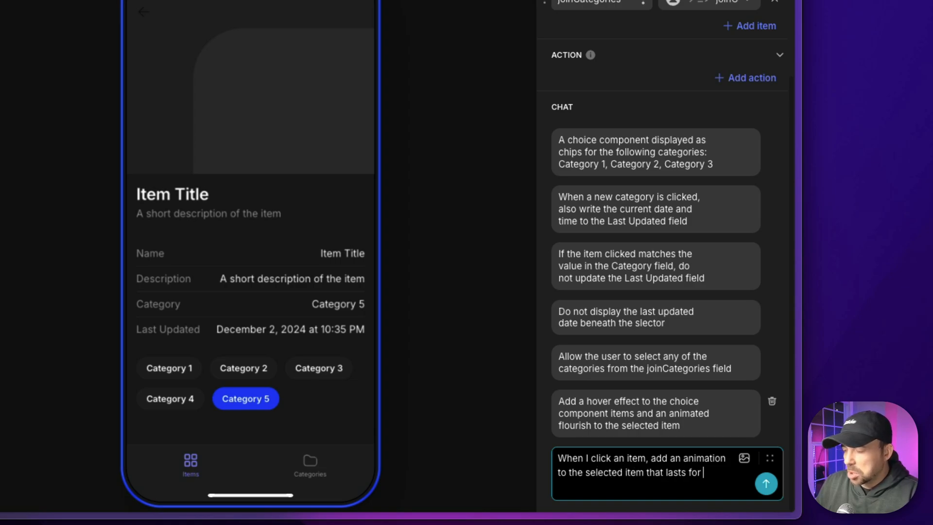
type("2 s")
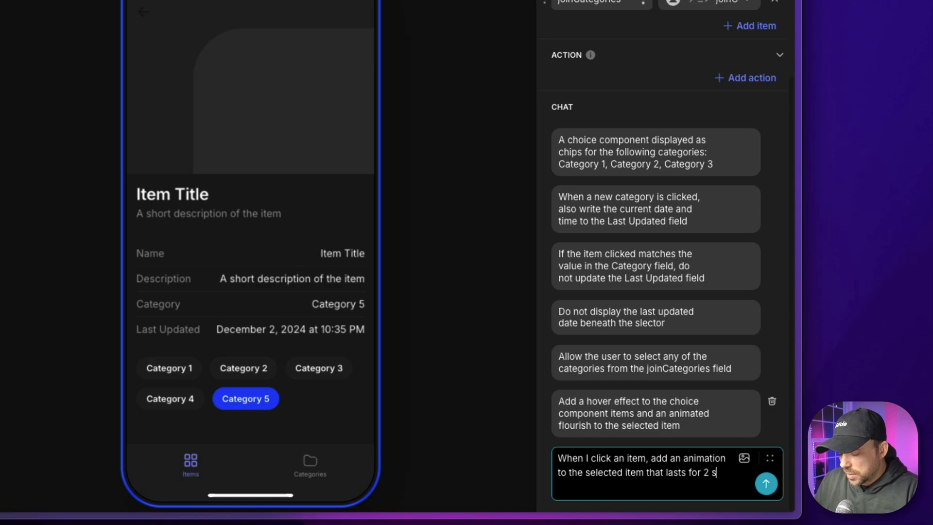
left_click(765, 484)
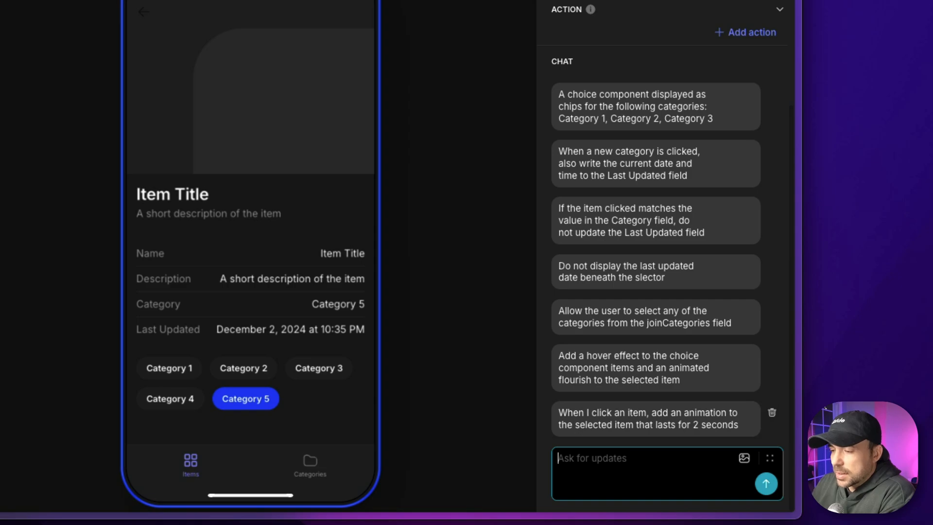
left_click(317, 368)
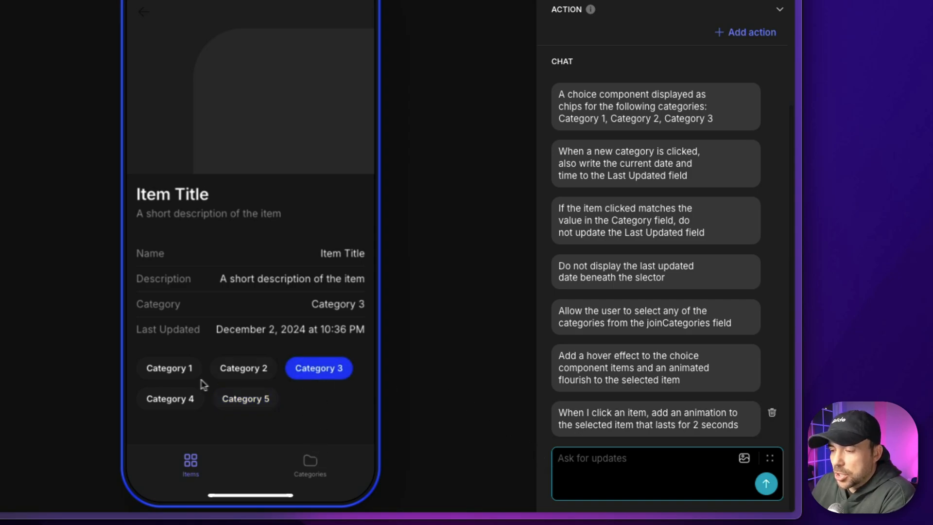
left_click(169, 367)
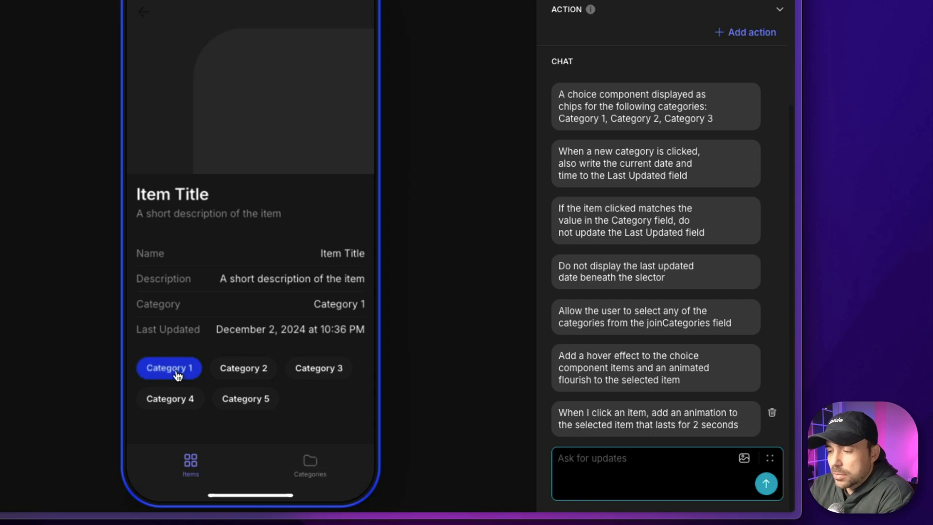